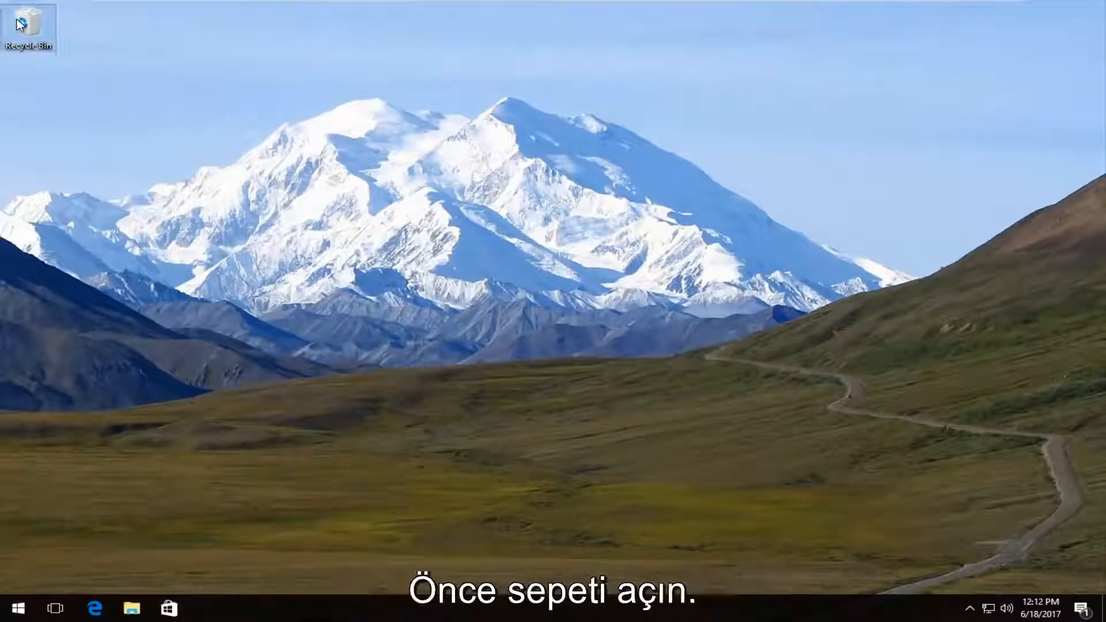
Check the Recycle Bin, then search Google for 'recuva' in Microsoft Edge.
{"action": "double_click", "coordinate": [28, 28]}
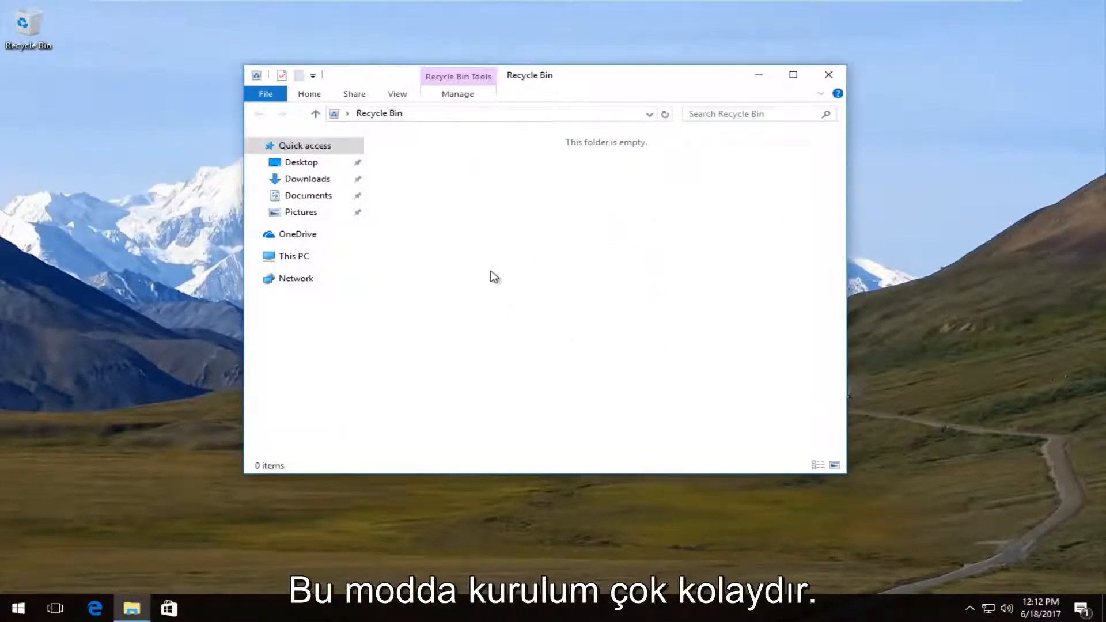
{"action": "mouse_move", "coordinate": [508, 236]}
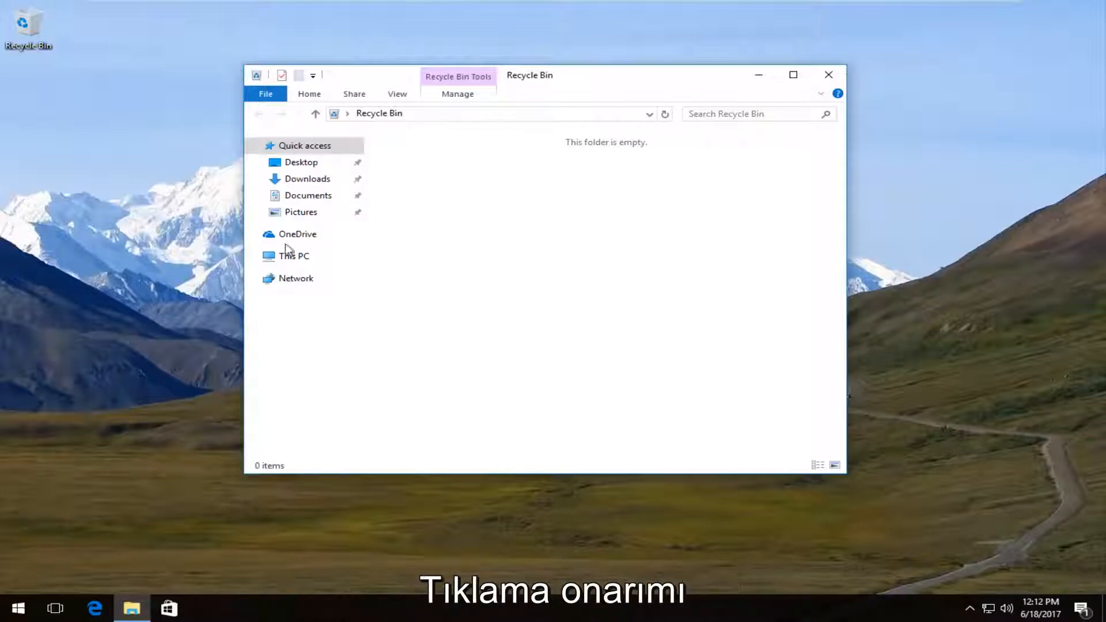
{"action": "mouse_move", "coordinate": [139, 455]}
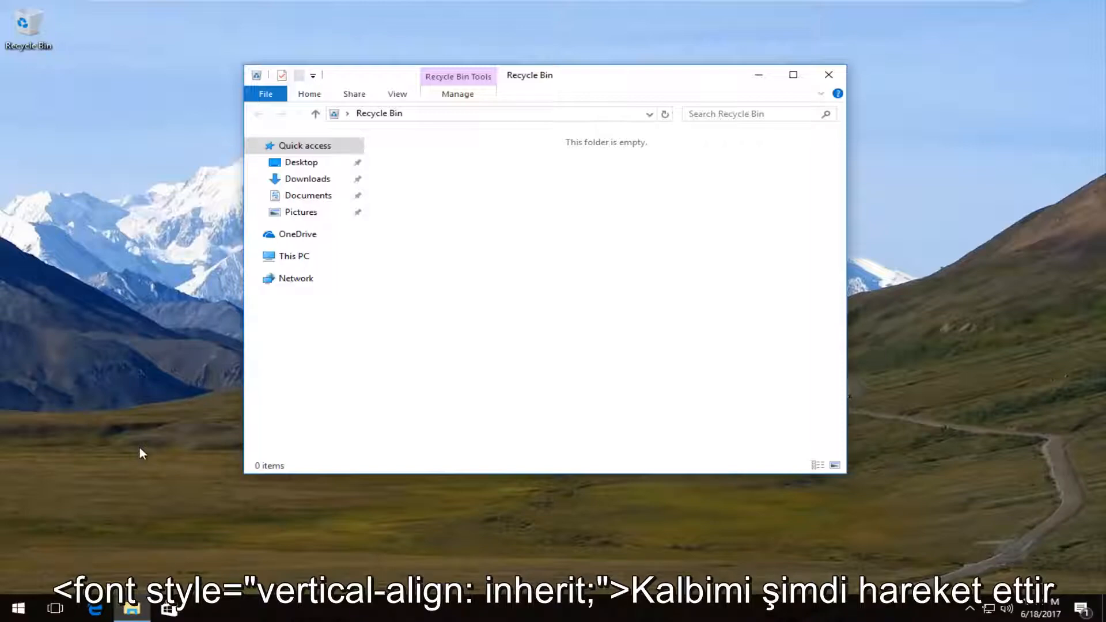
{"action": "mouse_move", "coordinate": [224, 218]}
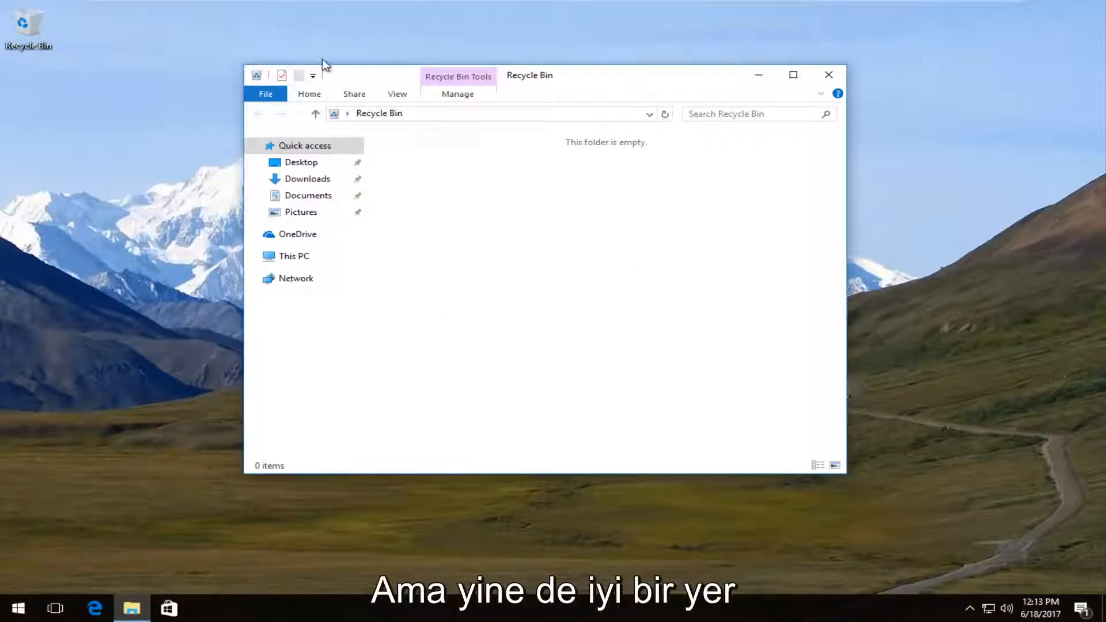
{"action": "mouse_move", "coordinate": [556, 95]}
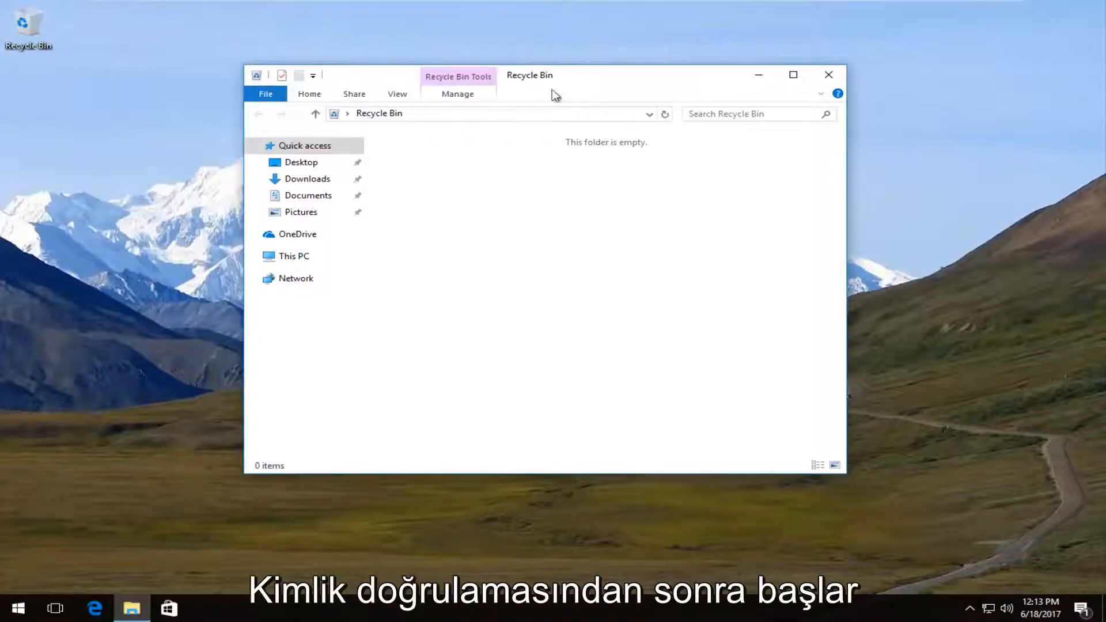
{"action": "mouse_move", "coordinate": [776, 95]}
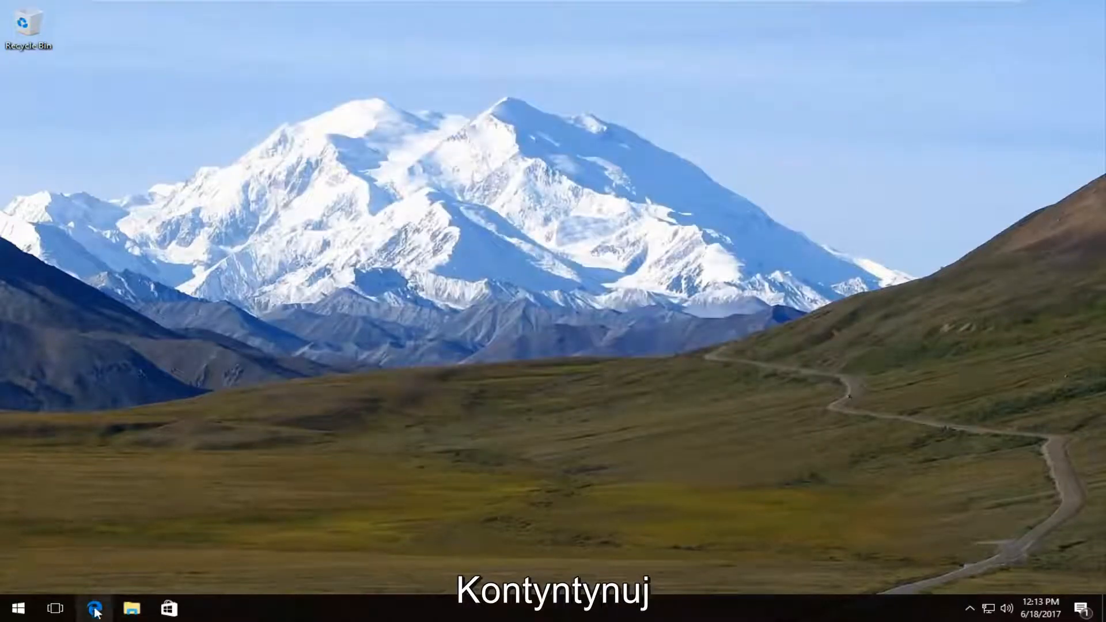
{"action": "left_click", "coordinate": [94, 609]}
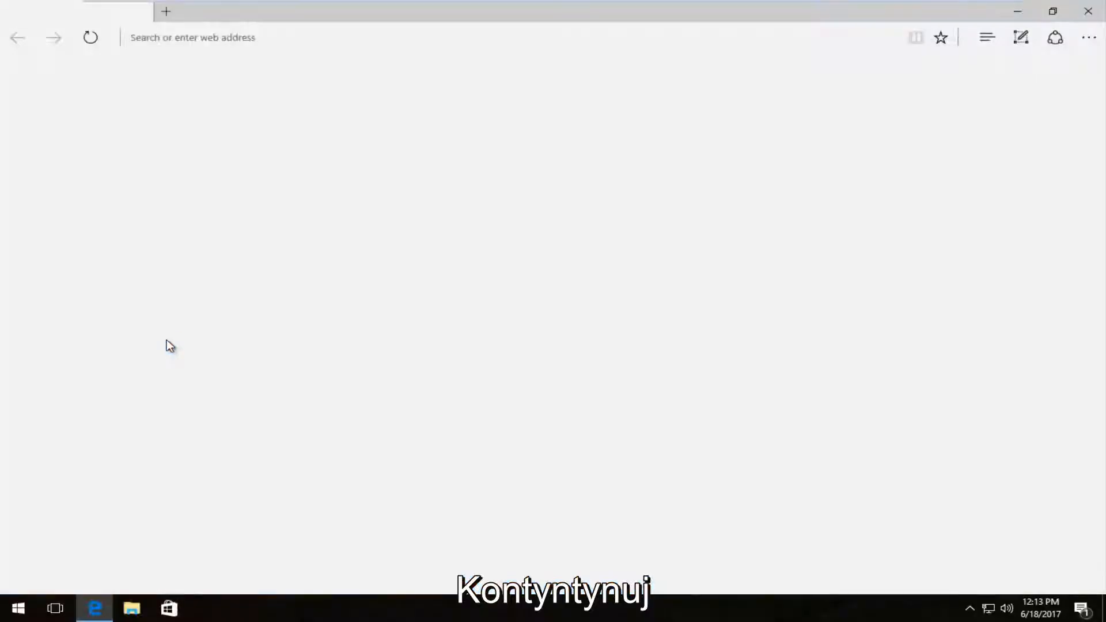
{"action": "type", "text": "google.com/?gws_rd=ssl"}
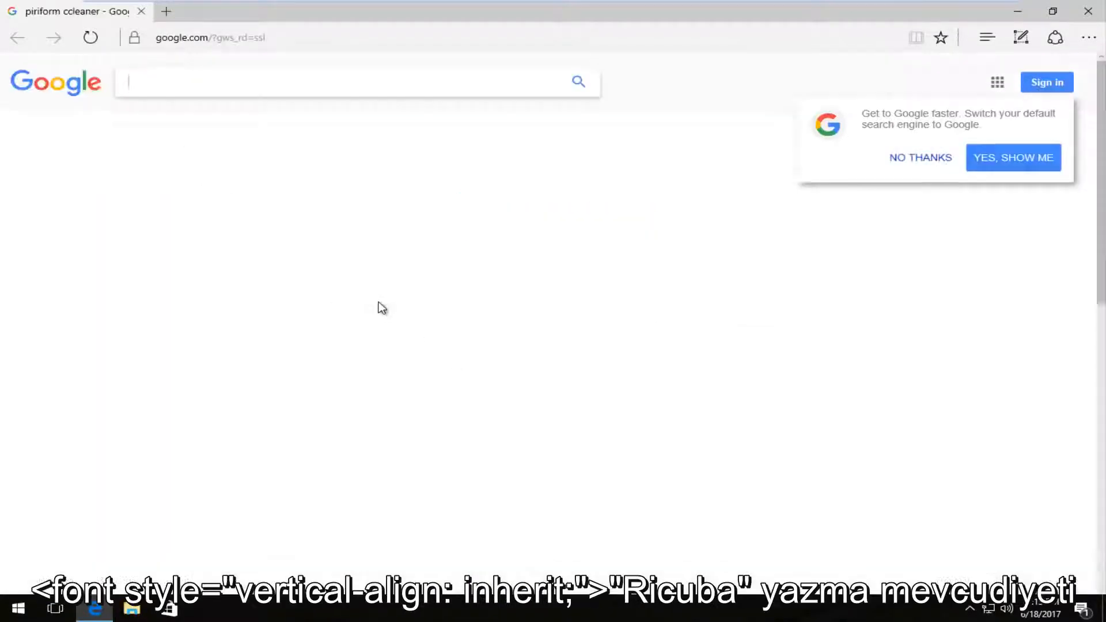
{"action": "type", "text": "r"}
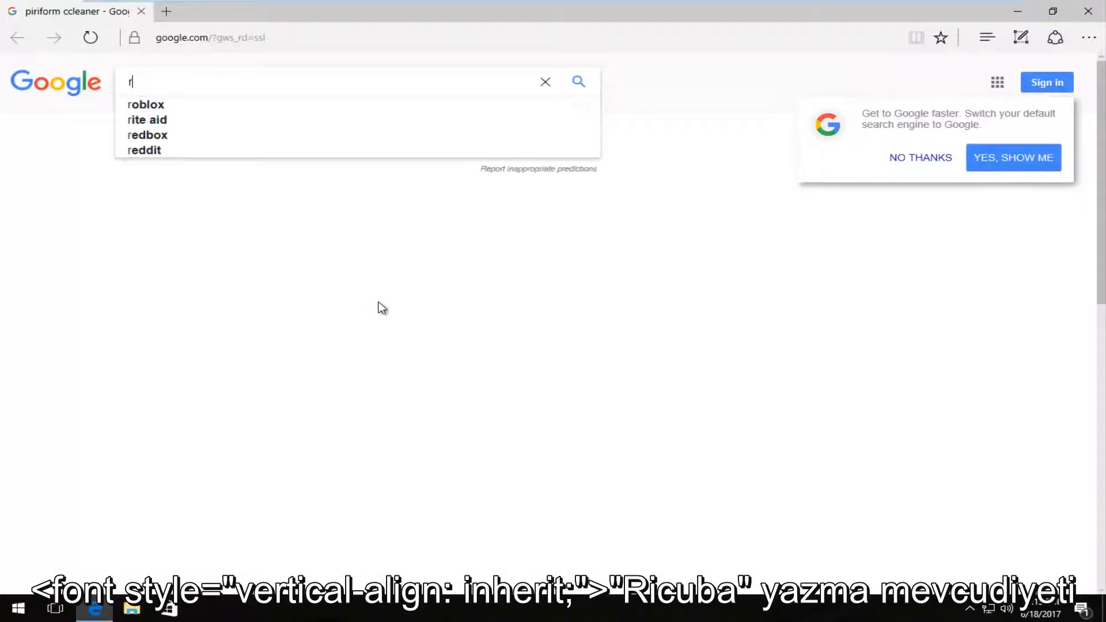
{"action": "type", "text": "ecuva"}
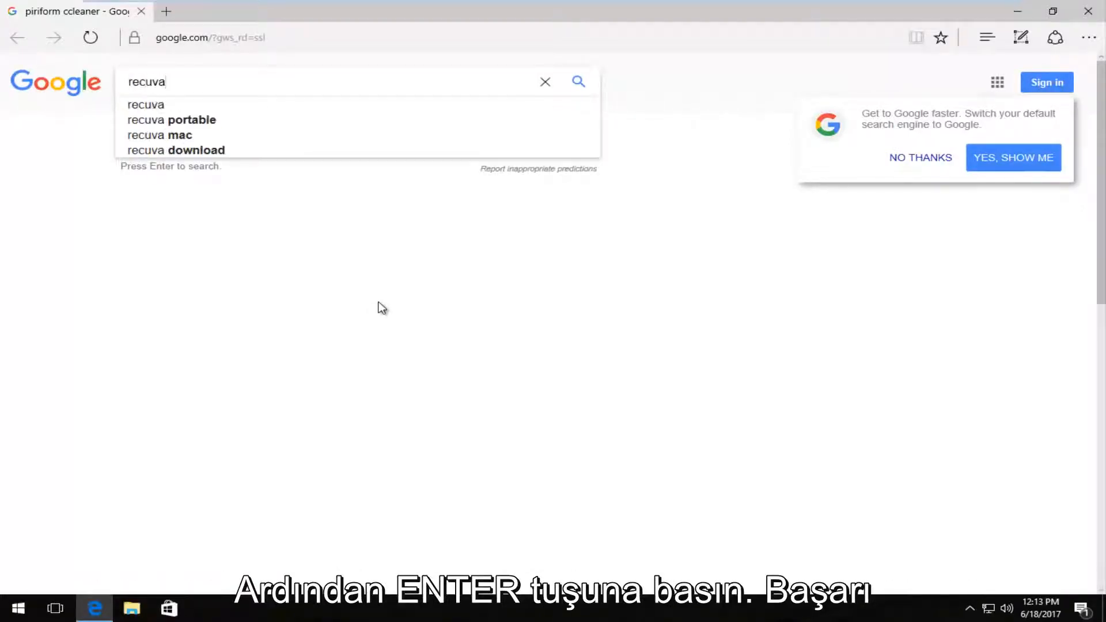
{"action": "key", "text": "Return"}
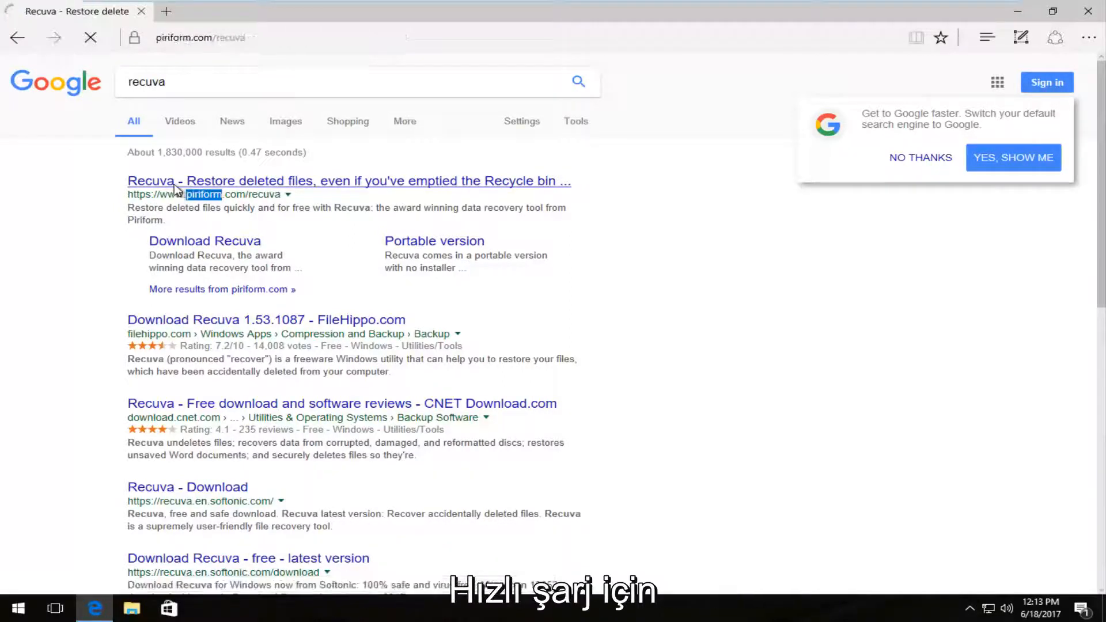
Open the piriform.com Recuva result and choose Free Download under Recuva Free.
{"action": "left_click", "coordinate": [348, 180]}
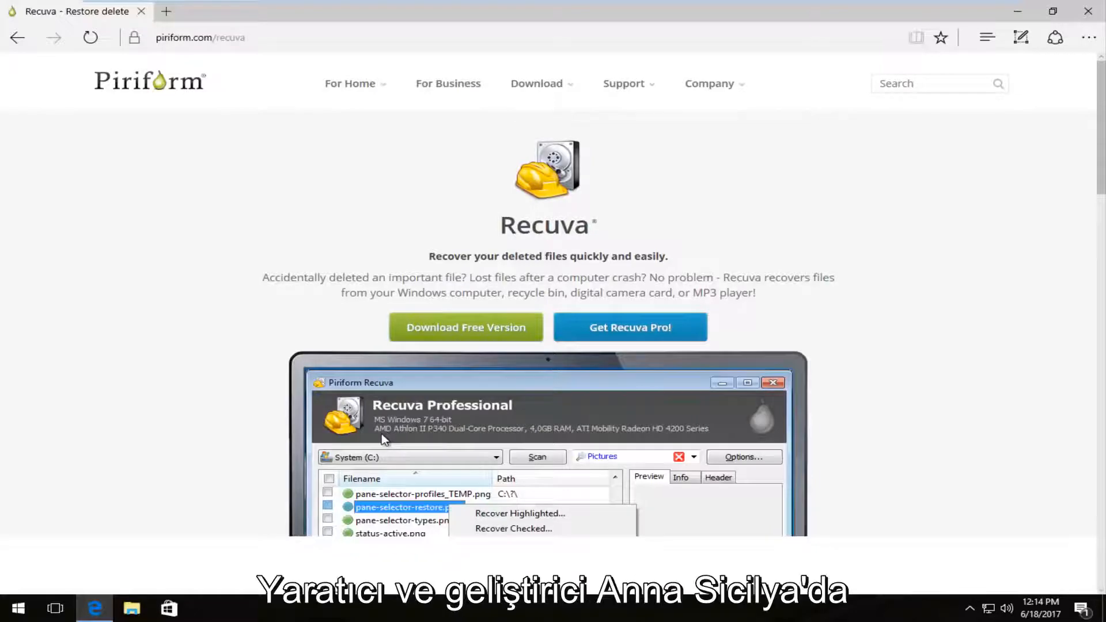
{"action": "mouse_move", "coordinate": [374, 437]}
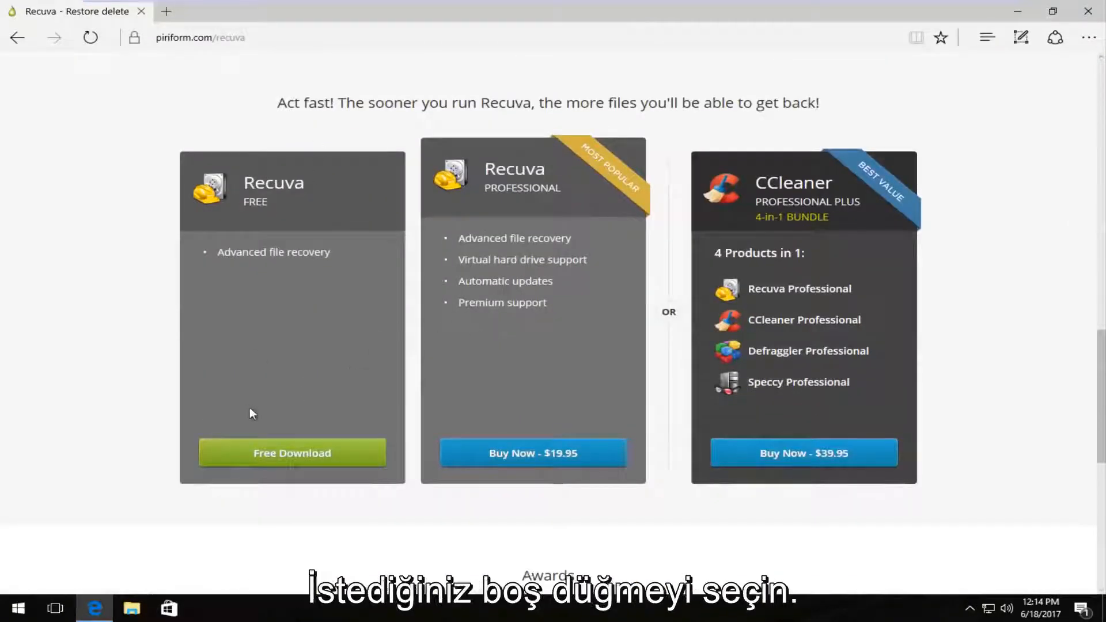
{"action": "mouse_move", "coordinate": [484, 455]}
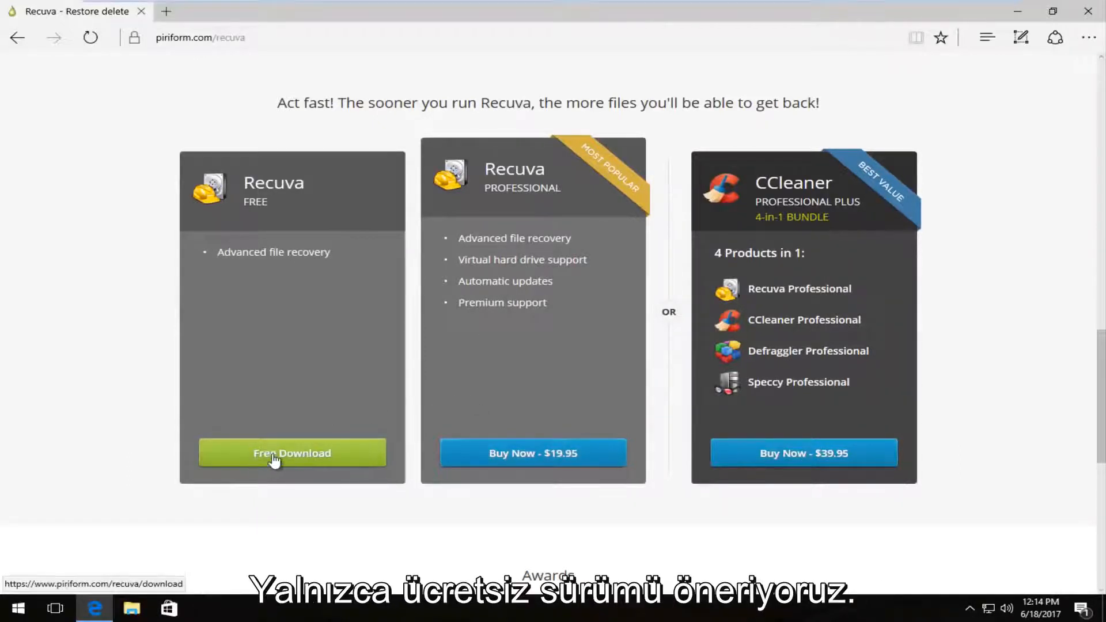
{"action": "left_click", "coordinate": [292, 453]}
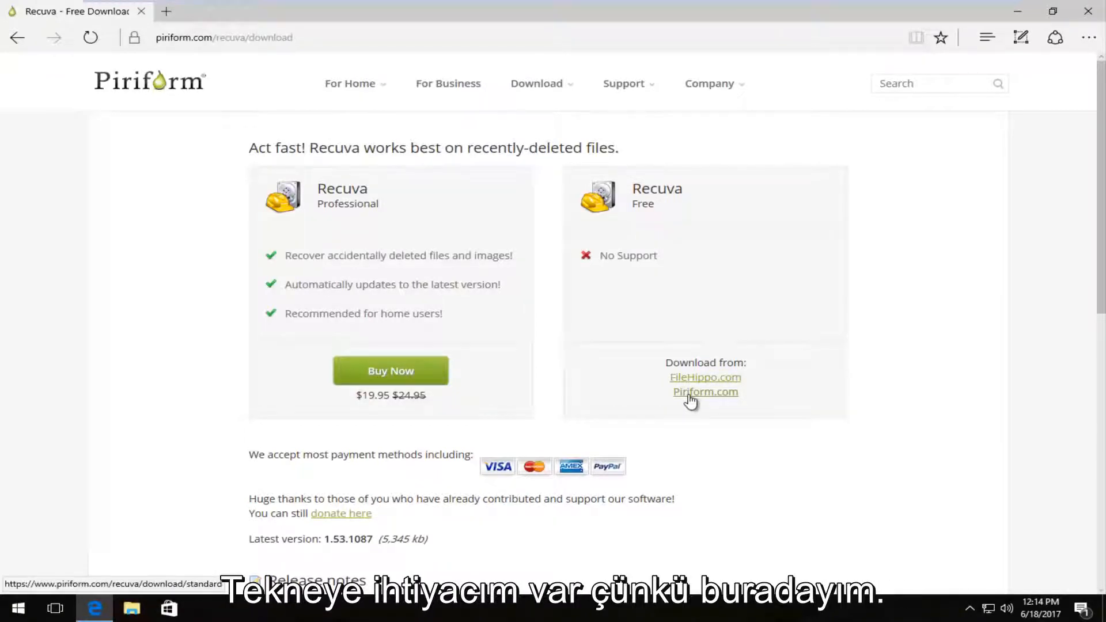
Download rcsetup153.exe from Piriform.com, save it, and run the installer.
{"action": "left_click", "coordinate": [705, 392]}
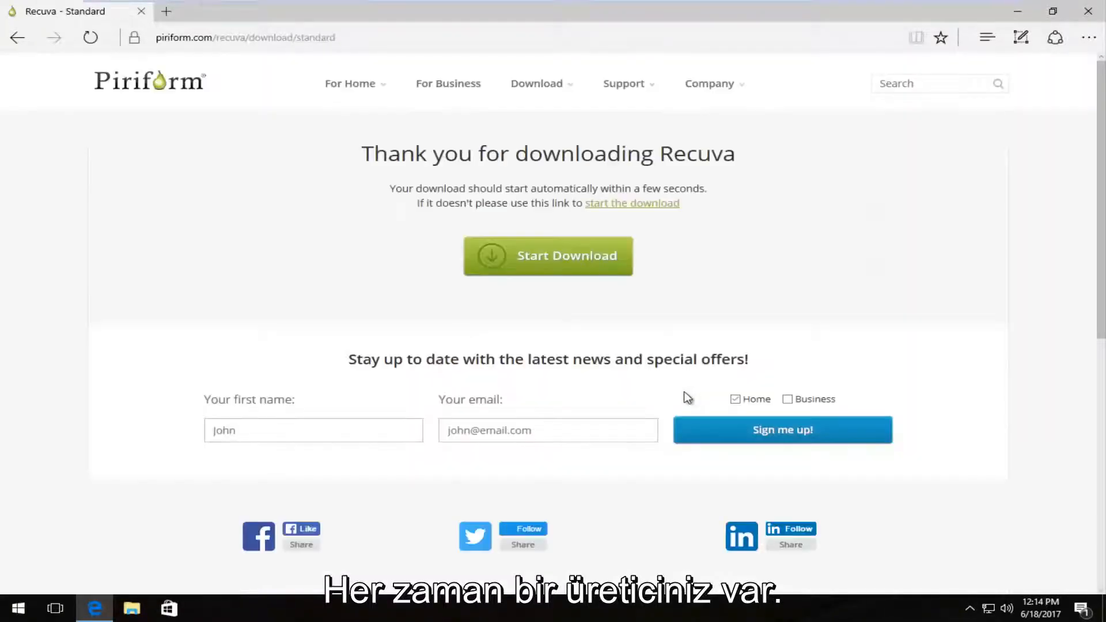
{"action": "left_click", "coordinate": [547, 255]}
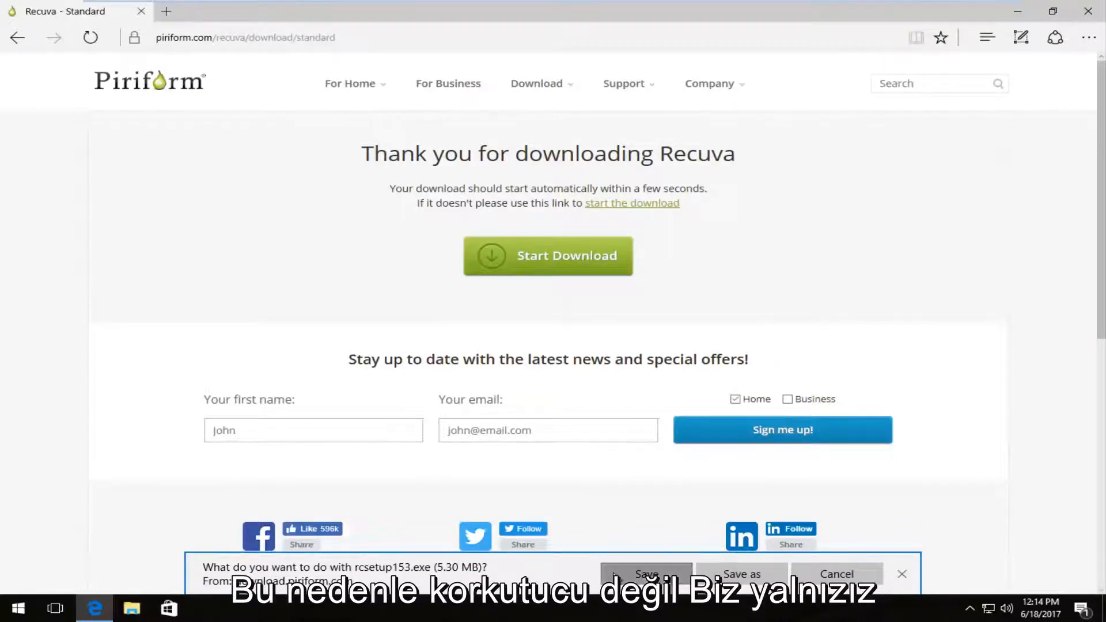
{"action": "left_click", "coordinate": [645, 574]}
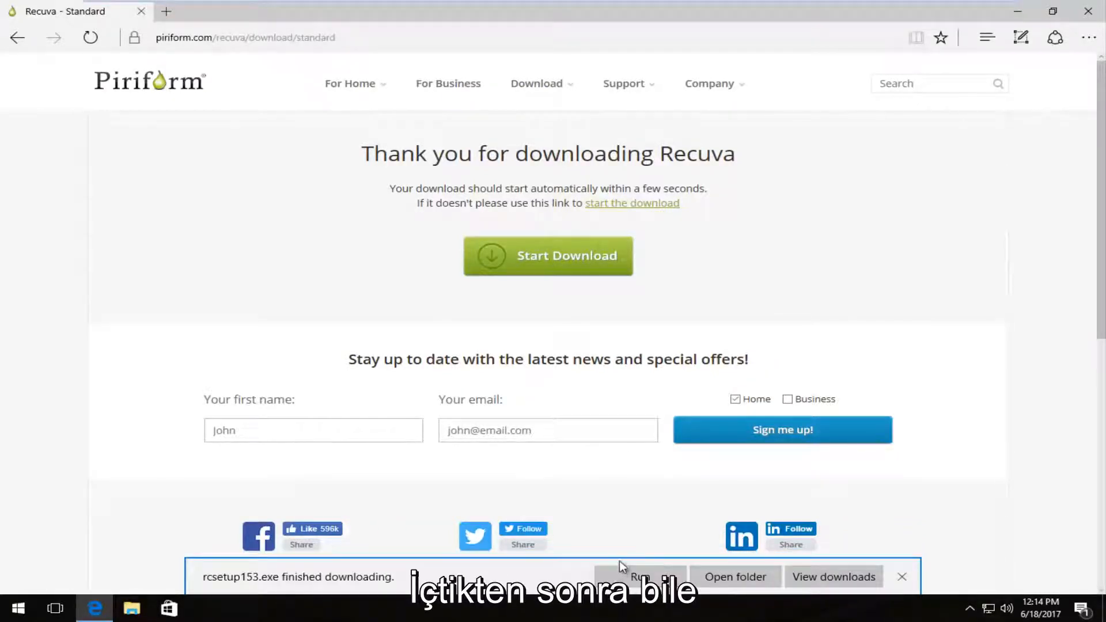
{"action": "left_click", "coordinate": [902, 576]}
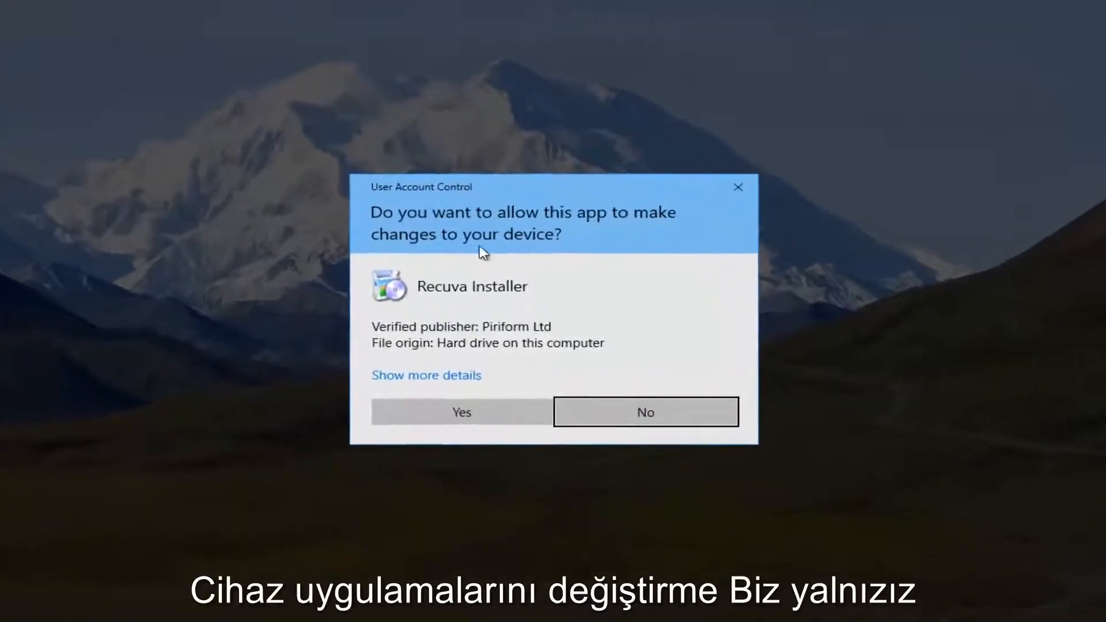
Allow the installer through UAC, review Customize options, and install Recuva v1.53 with defaults.
{"action": "left_click", "coordinate": [462, 412]}
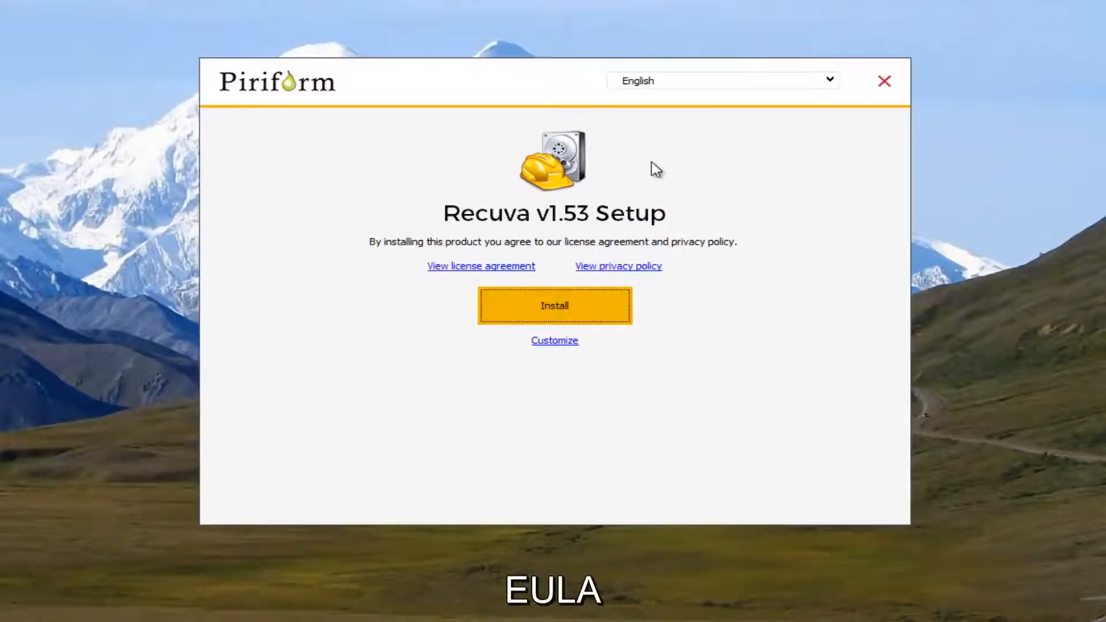
{"action": "mouse_move", "coordinate": [647, 191]}
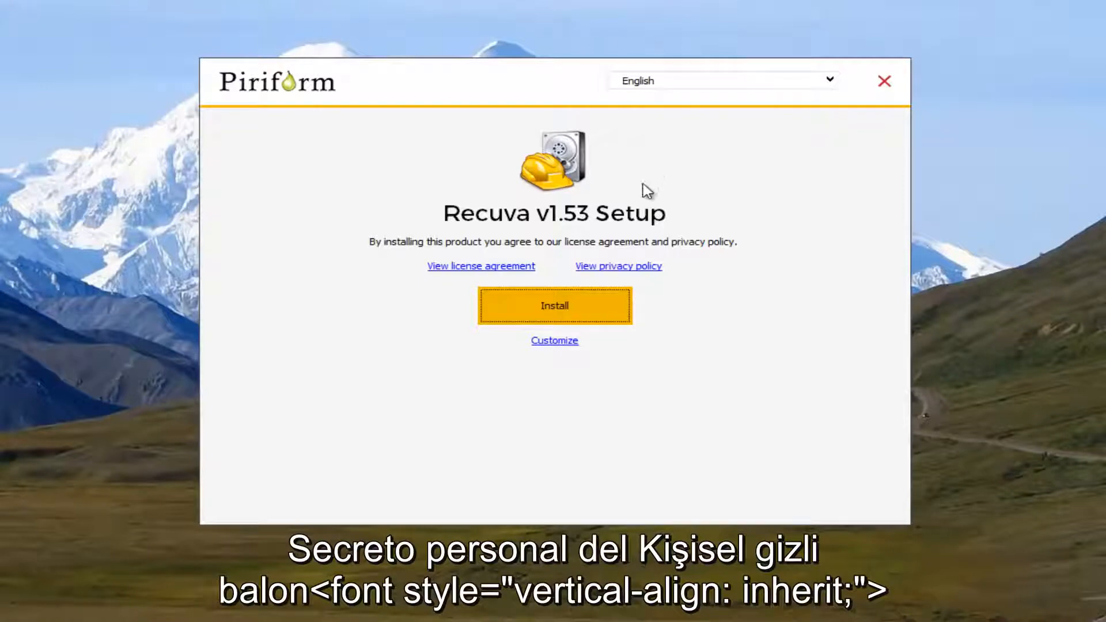
{"action": "mouse_move", "coordinate": [554, 346]}
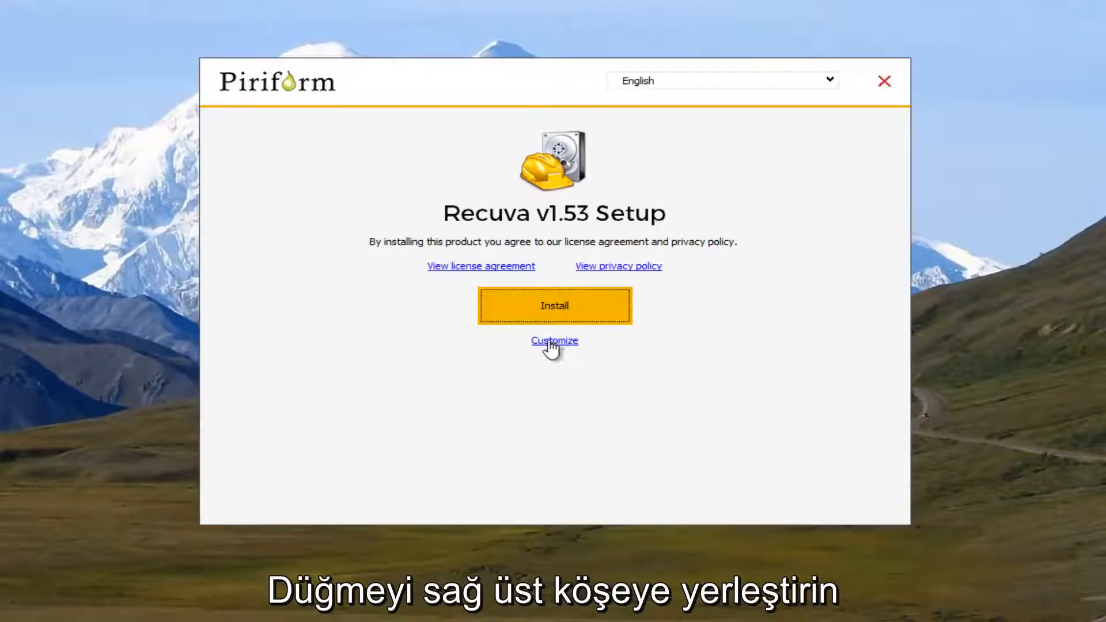
{"action": "mouse_move", "coordinate": [537, 314]}
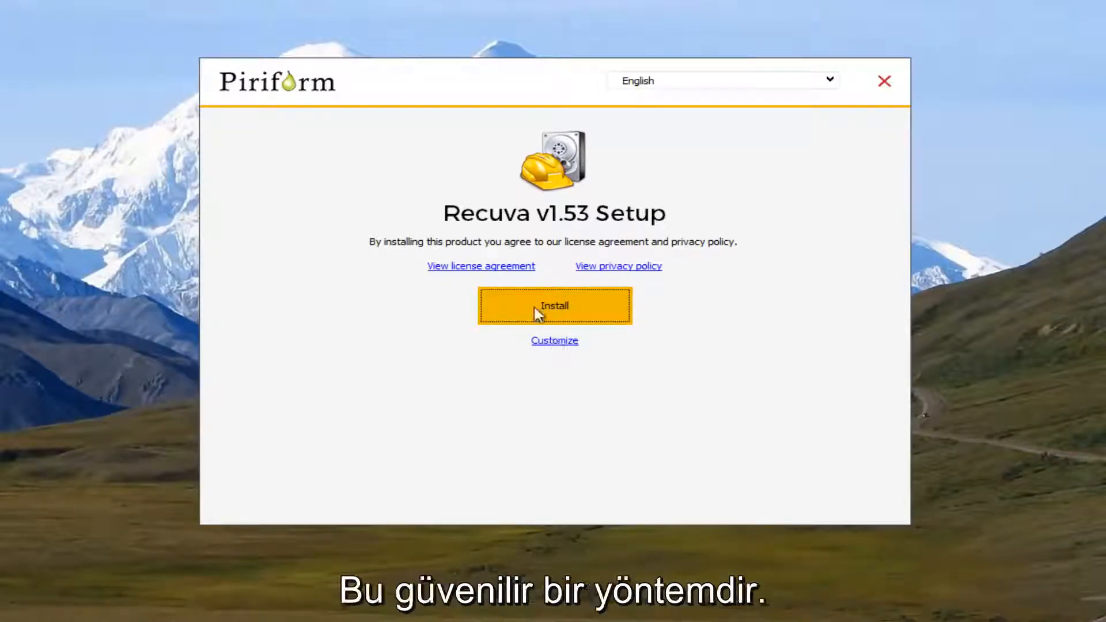
{"action": "left_click", "coordinate": [554, 340]}
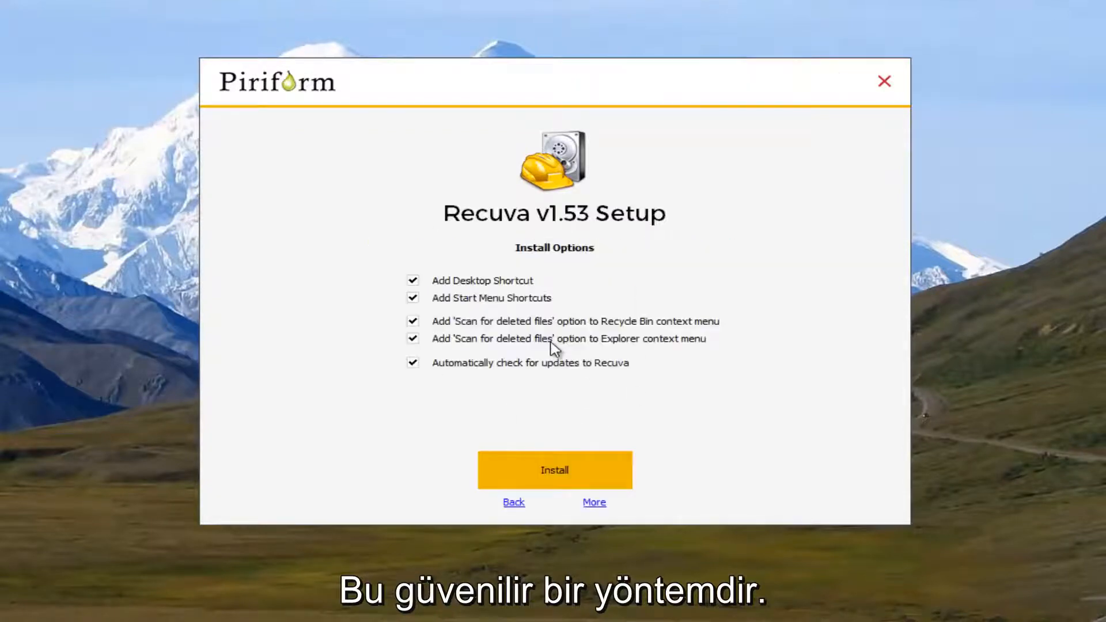
{"action": "mouse_move", "coordinate": [547, 288]}
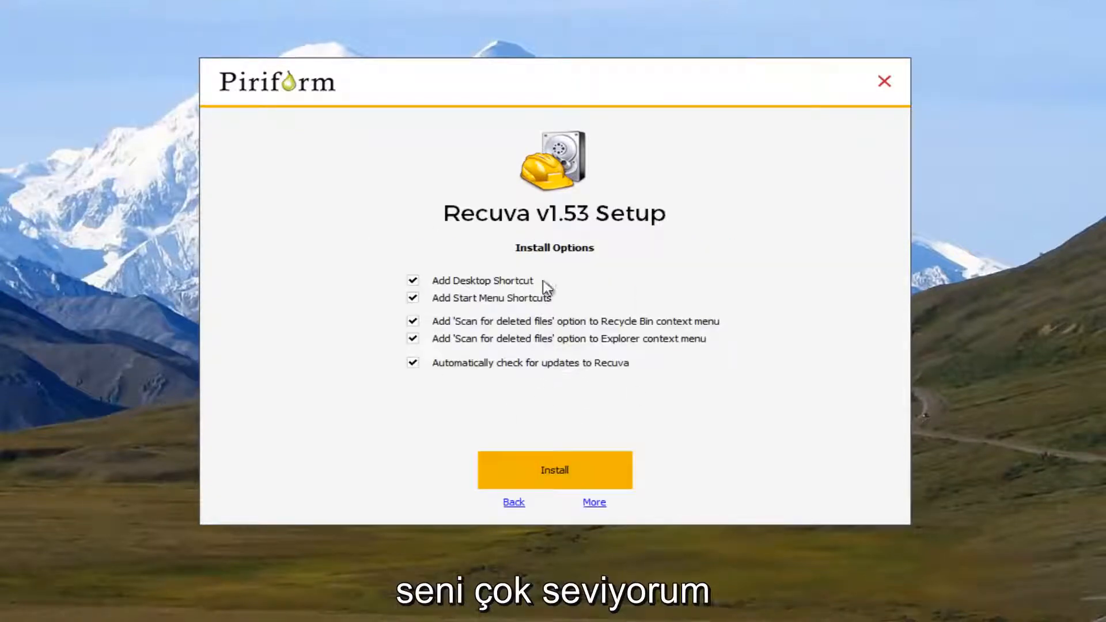
{"action": "mouse_move", "coordinate": [540, 222]}
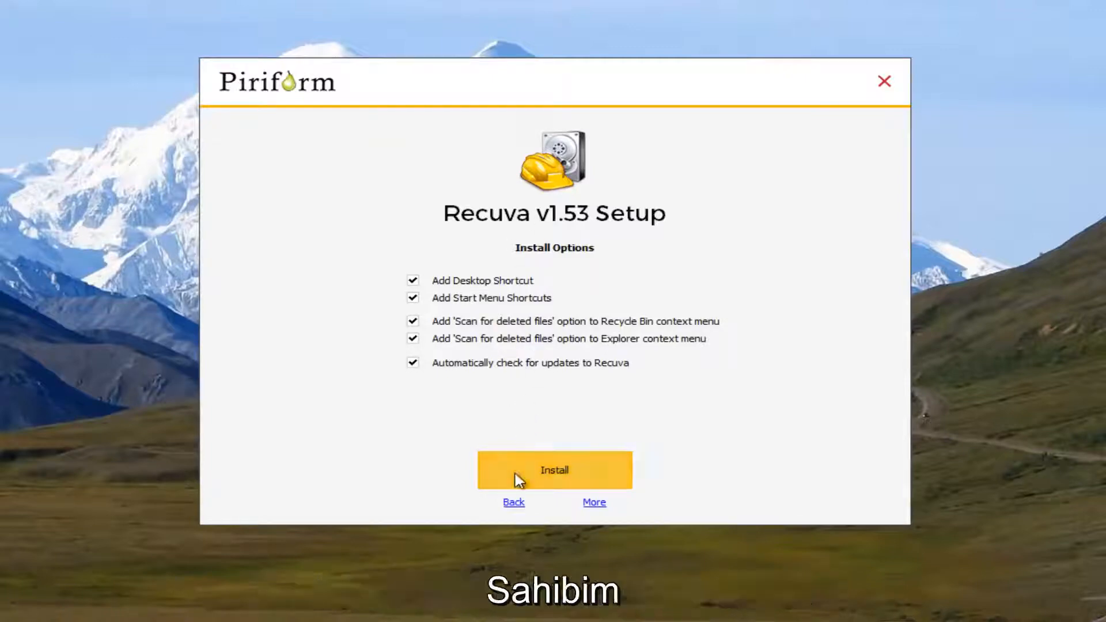
{"action": "left_click", "coordinate": [554, 470]}
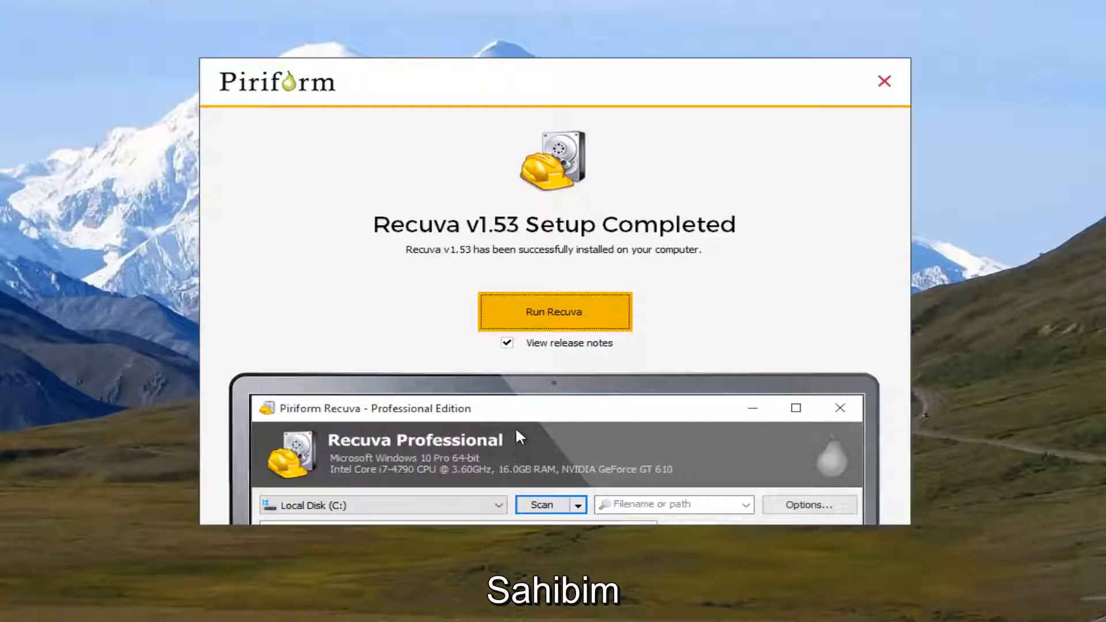
Untick View release notes and launch Recuva from the finished installer.
{"action": "left_click", "coordinate": [506, 344]}
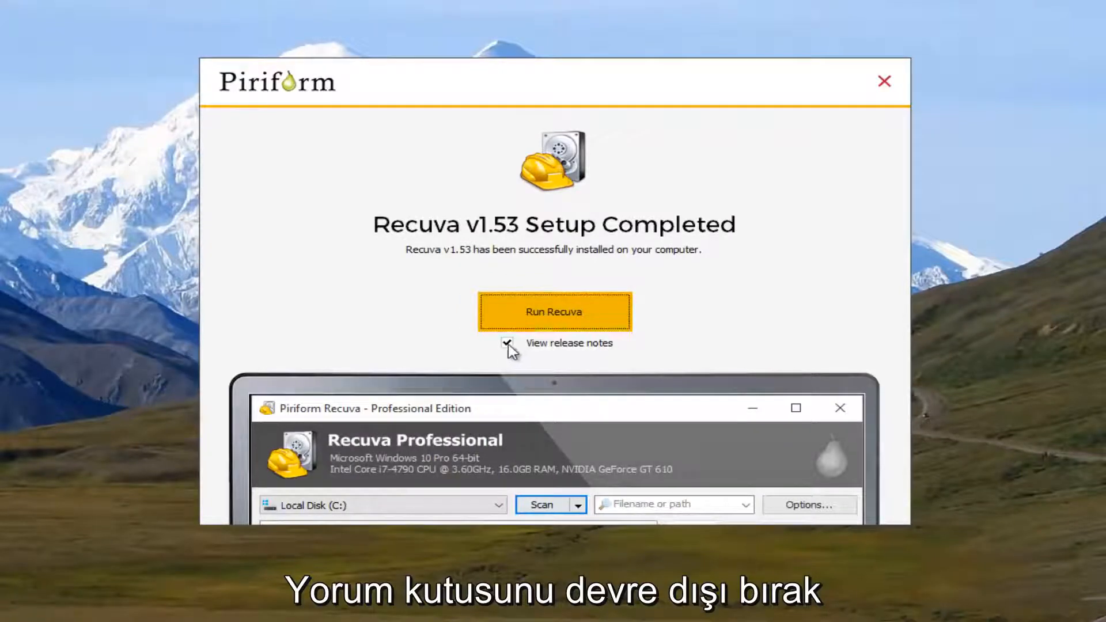
{"action": "left_click", "coordinate": [508, 344]}
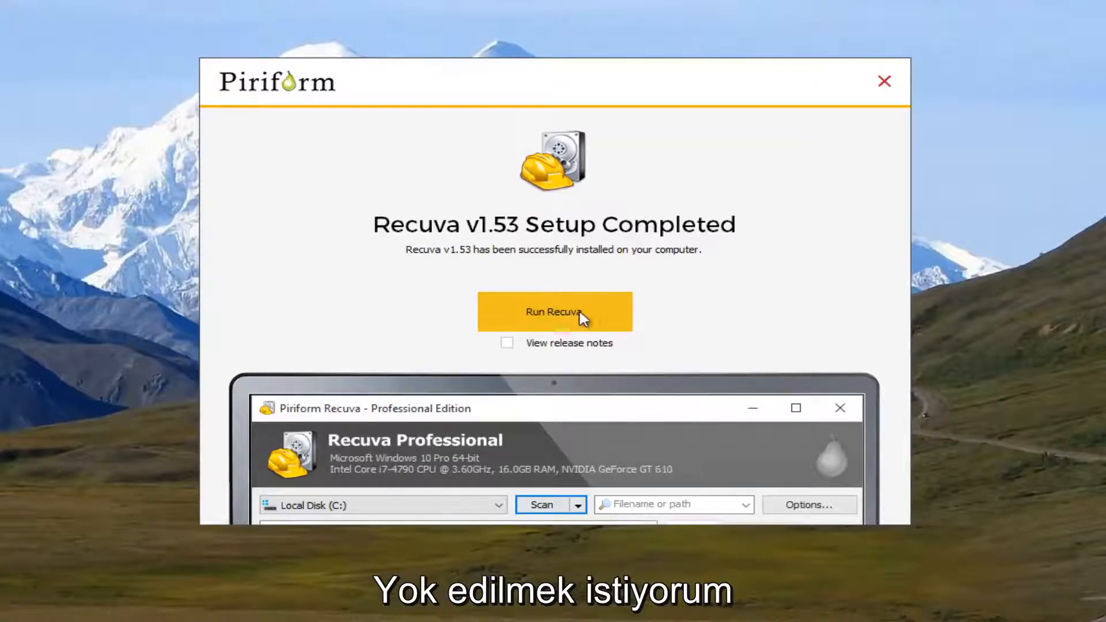
{"action": "left_click", "coordinate": [554, 312]}
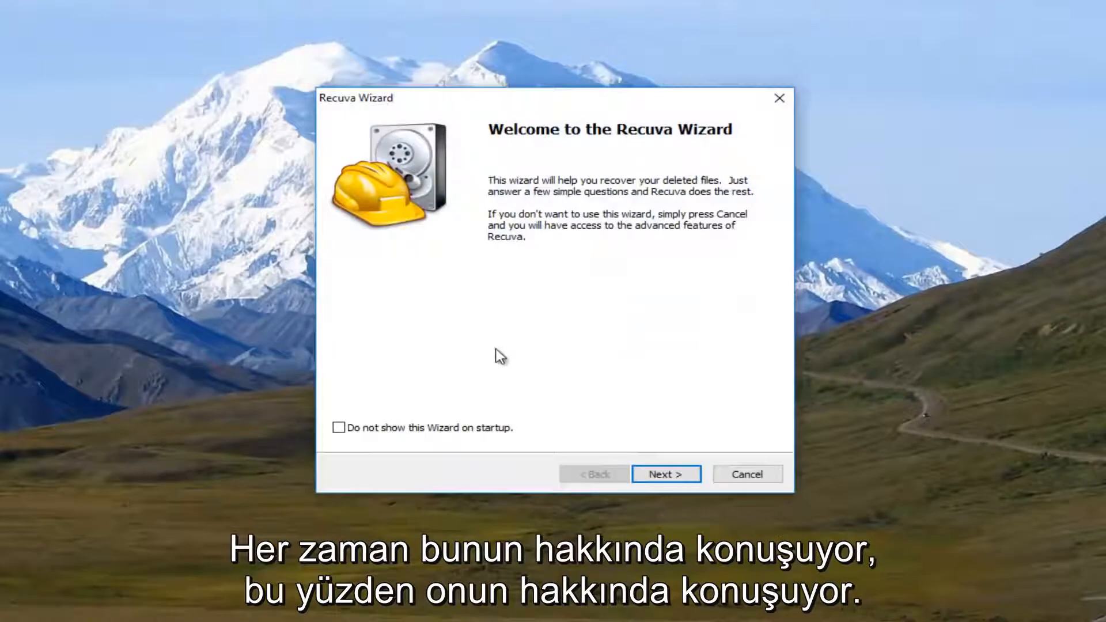
{"action": "mouse_move", "coordinate": [620, 196]}
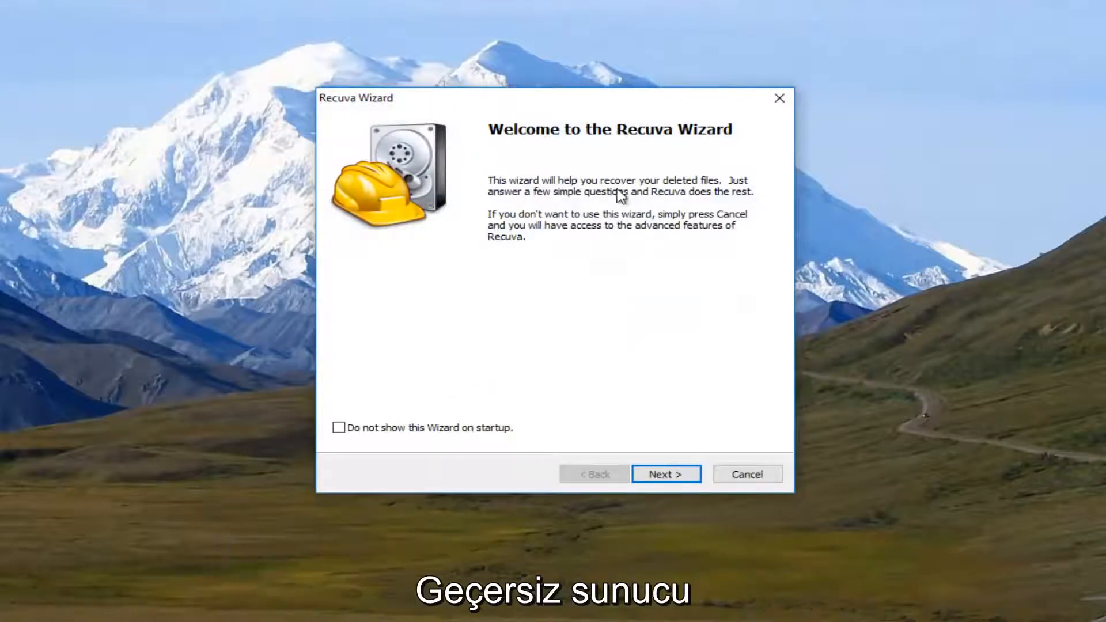
Pass the wizard's Welcome page and choose Pictures as the file type.
{"action": "left_click", "coordinate": [666, 474]}
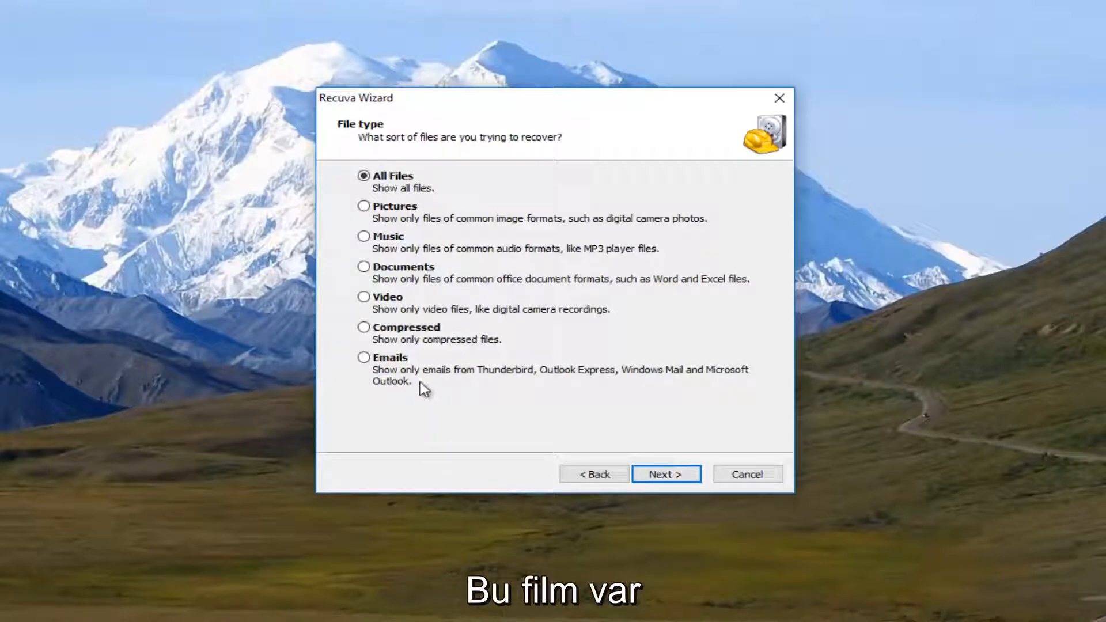
{"action": "mouse_move", "coordinate": [381, 28]}
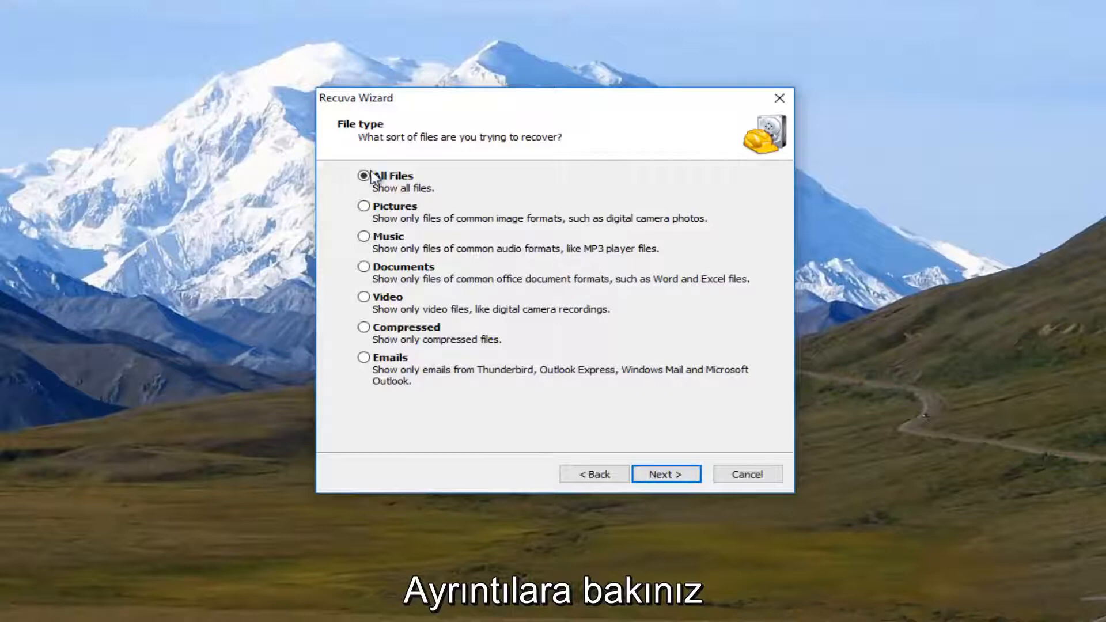
{"action": "mouse_move", "coordinate": [618, 339]}
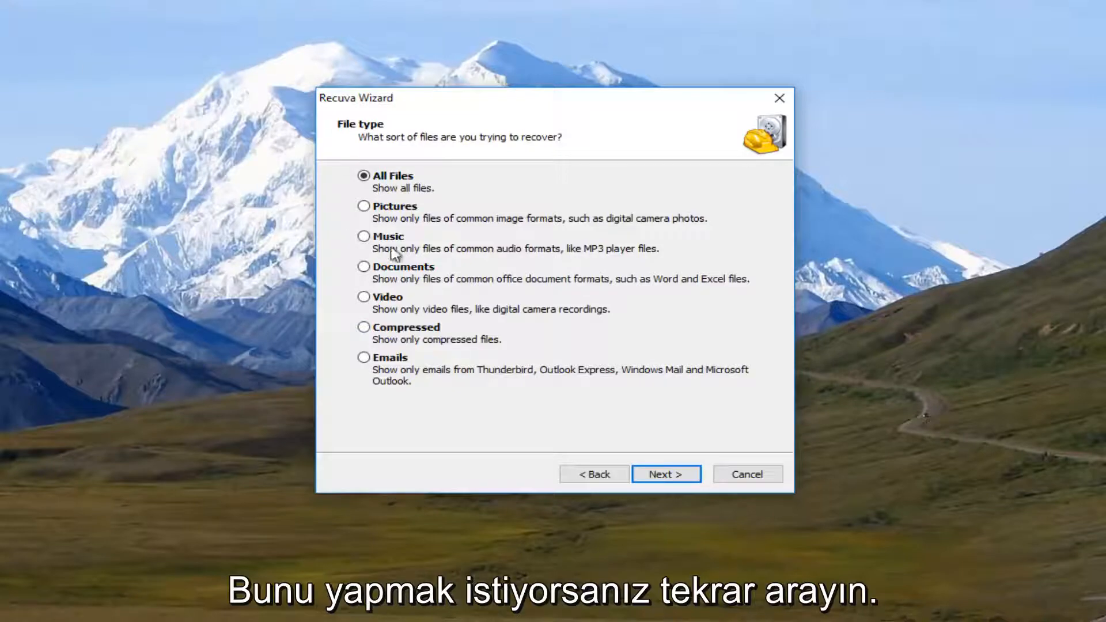
{"action": "mouse_move", "coordinate": [388, 332]}
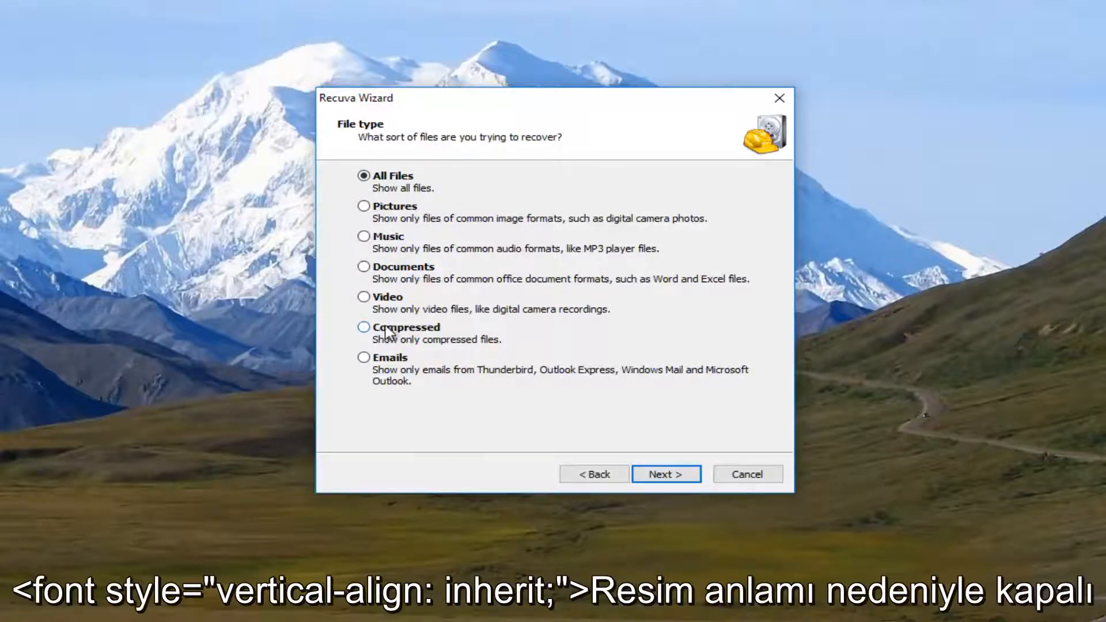
{"action": "left_click", "coordinate": [364, 206]}
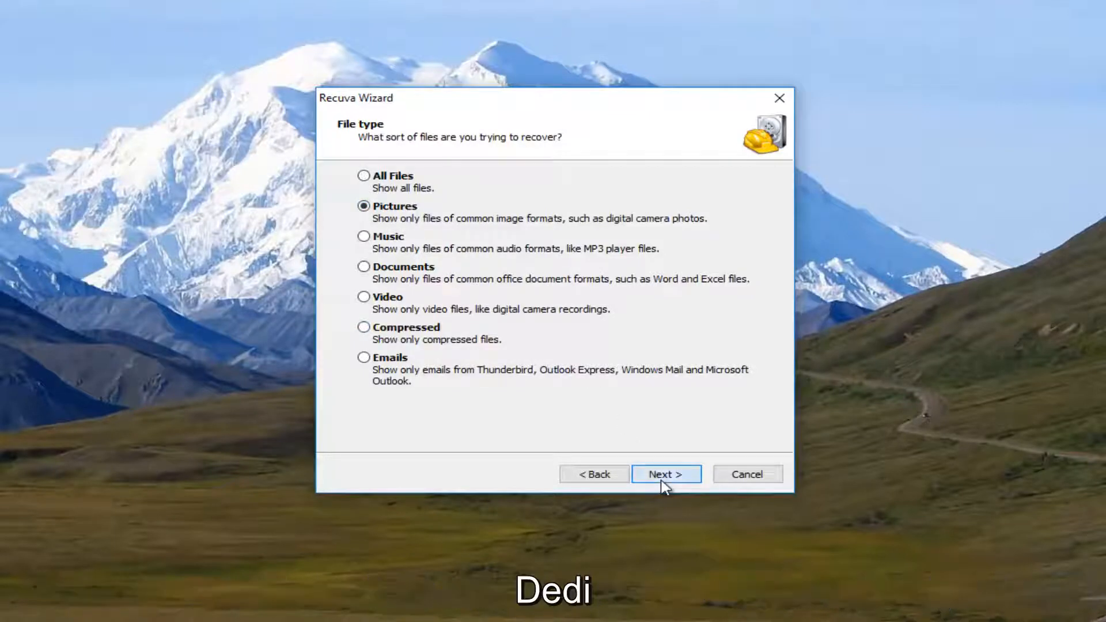
Set the file location to 'I'm not sure' instead of the Recycle Bin and continue.
{"action": "left_click", "coordinate": [666, 474]}
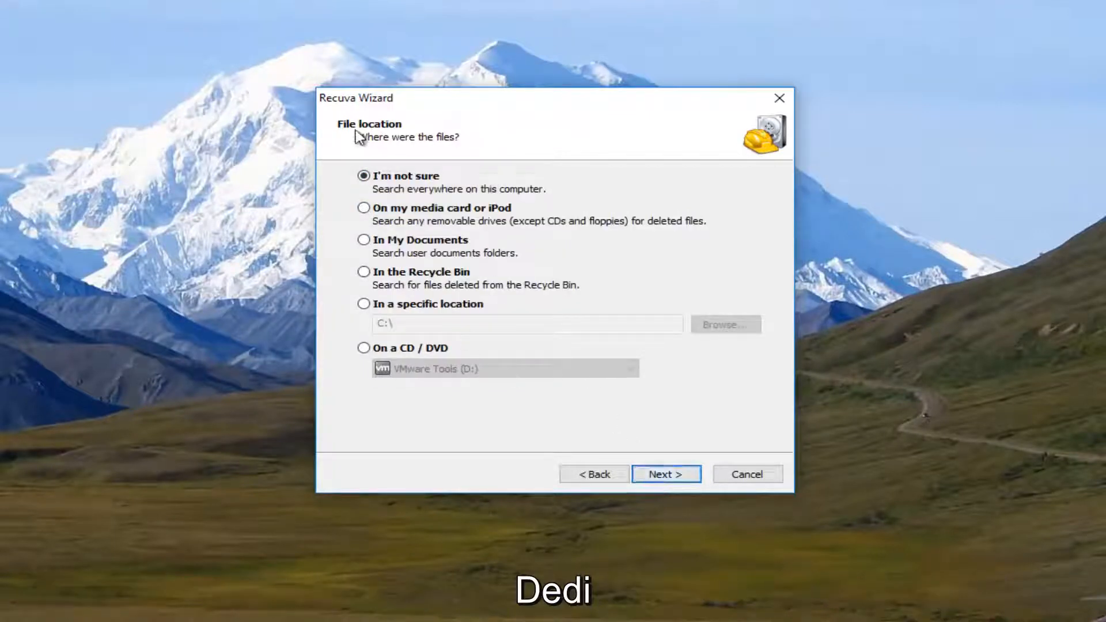
{"action": "mouse_move", "coordinate": [370, 254]}
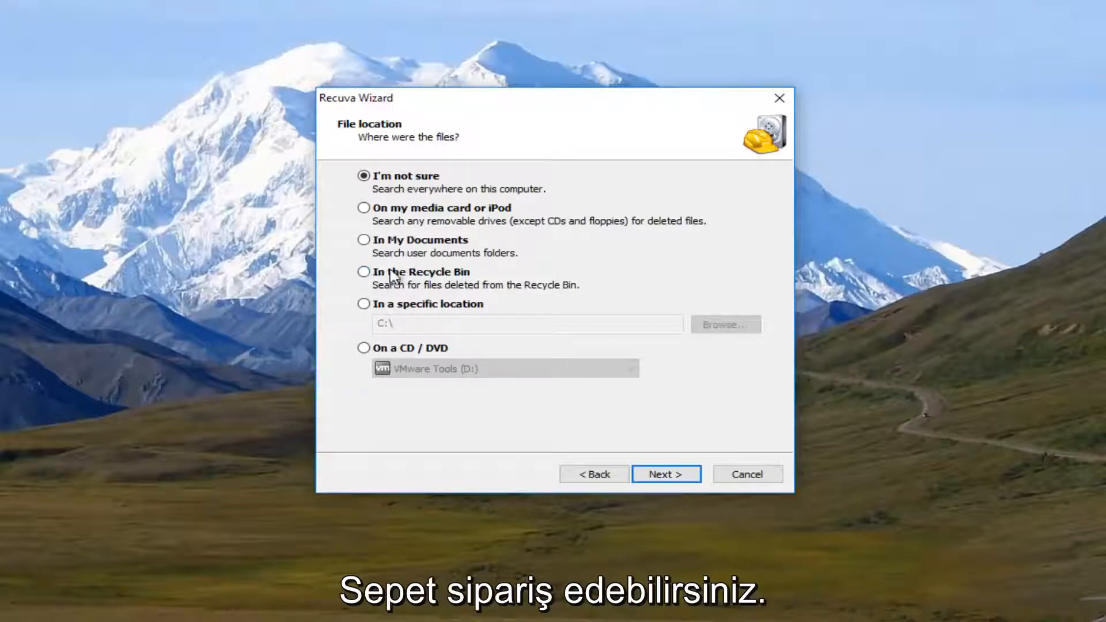
{"action": "left_click", "coordinate": [365, 271]}
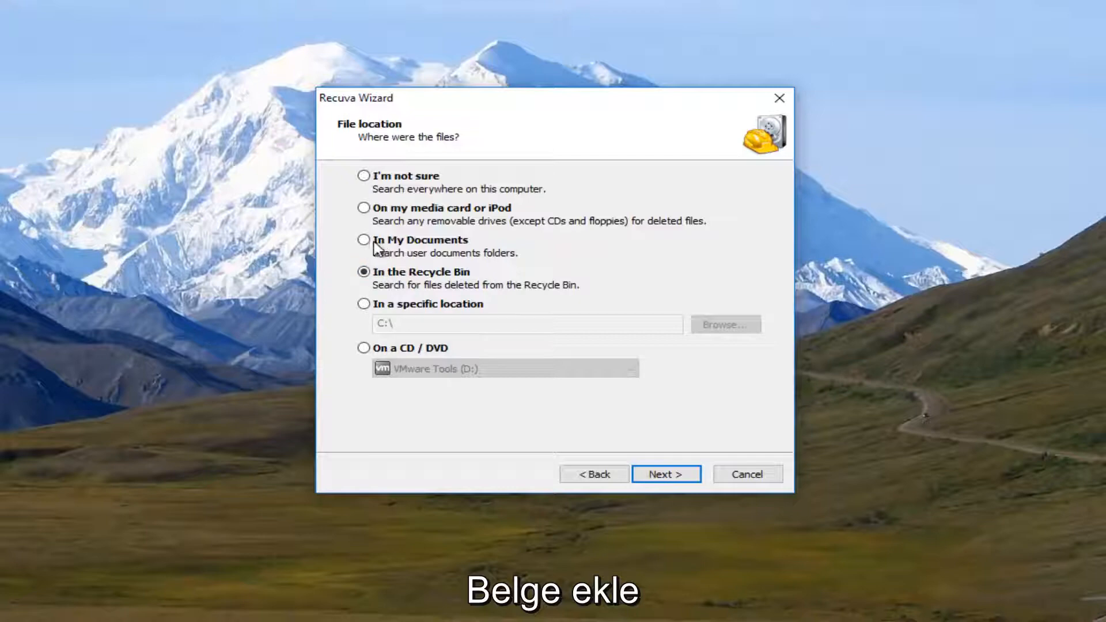
{"action": "mouse_move", "coordinate": [370, 179]}
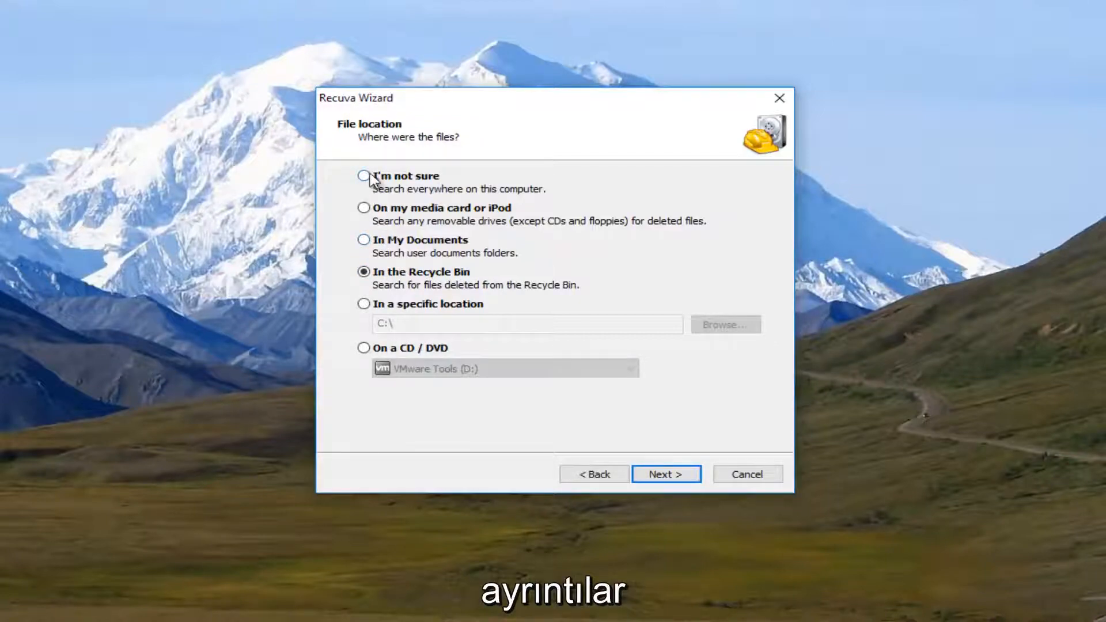
{"action": "left_click", "coordinate": [364, 176]}
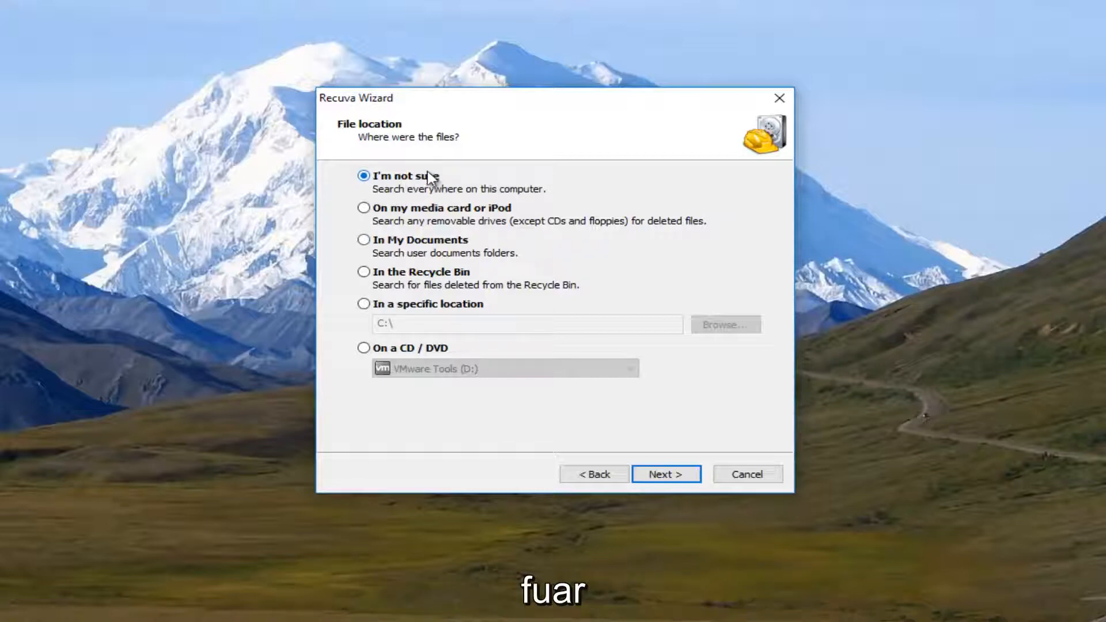
{"action": "left_click", "coordinate": [663, 474]}
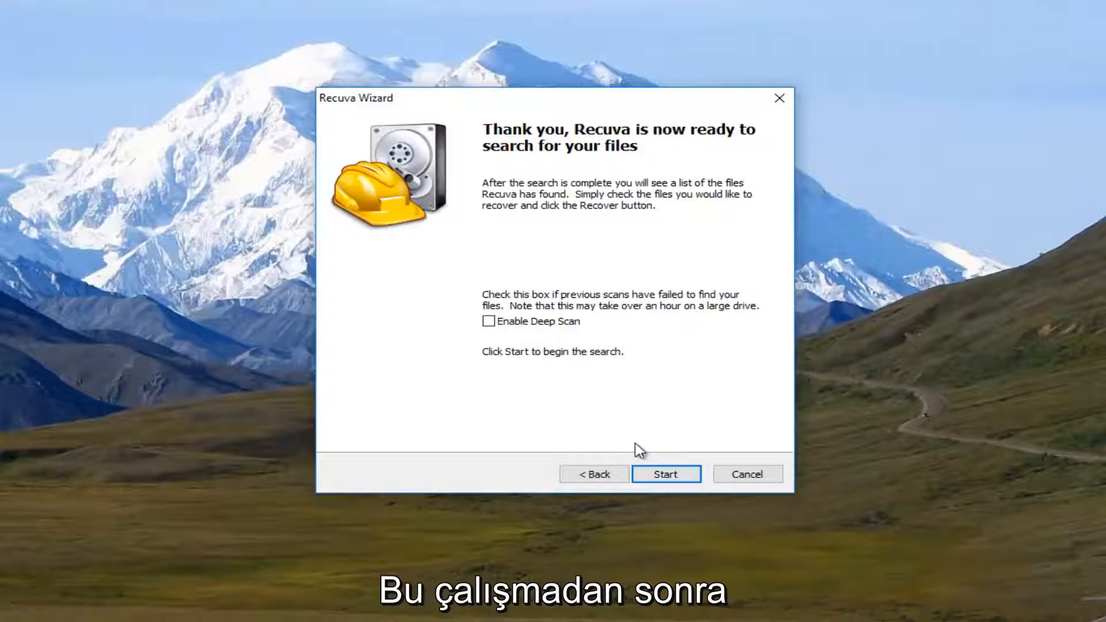
{"action": "mouse_move", "coordinate": [556, 368]}
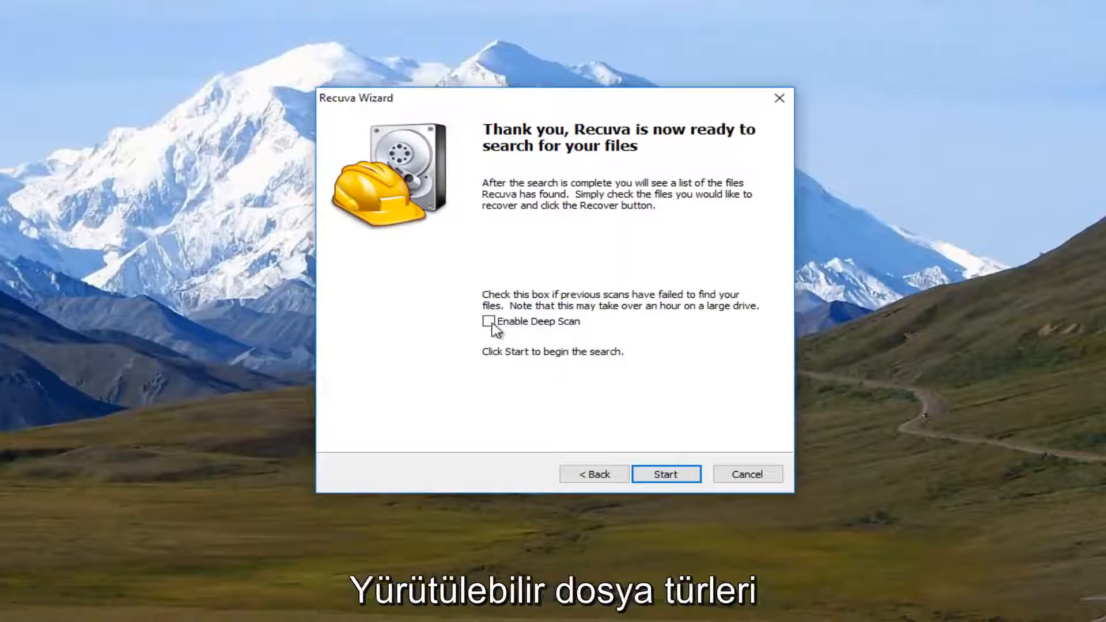
{"action": "mouse_move", "coordinate": [515, 325]}
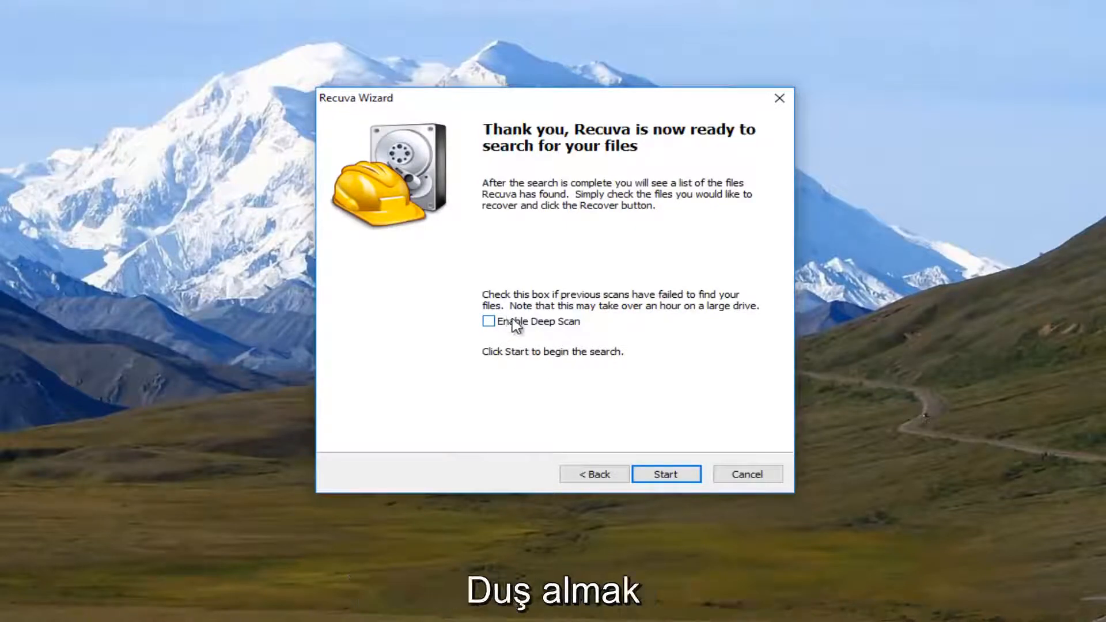
{"action": "mouse_move", "coordinate": [774, 381]}
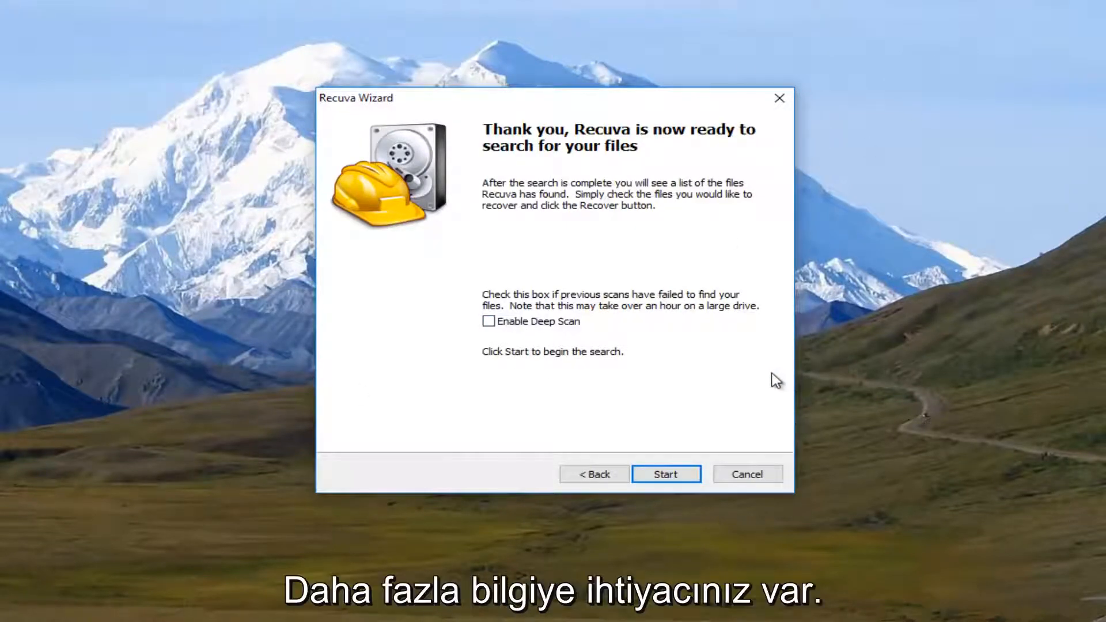
{"action": "mouse_move", "coordinate": [667, 431]}
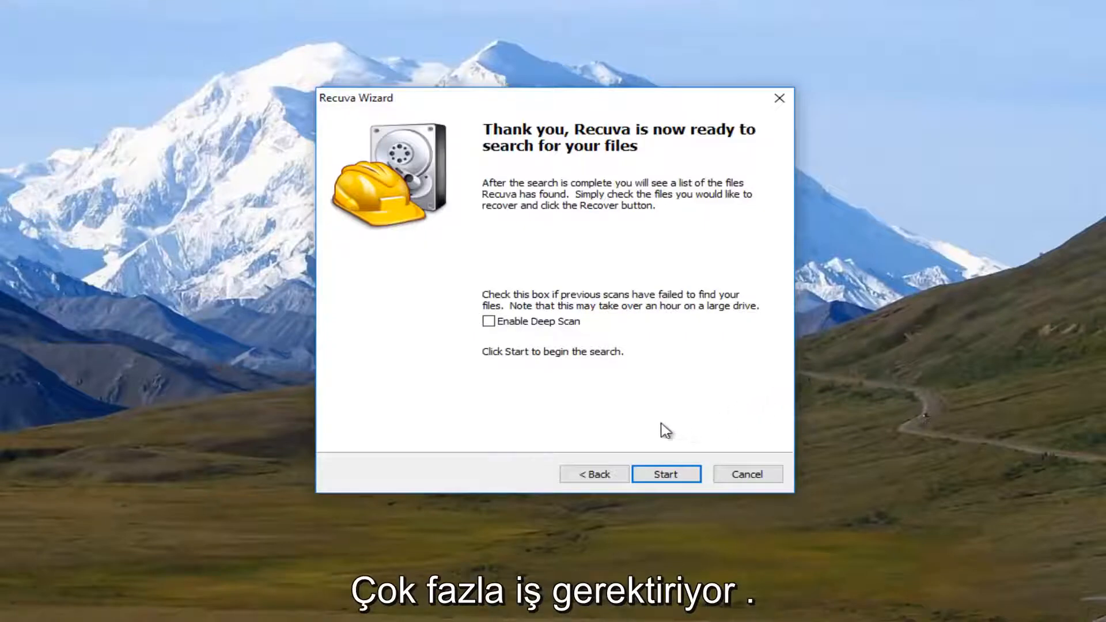
{"action": "mouse_move", "coordinate": [658, 441]}
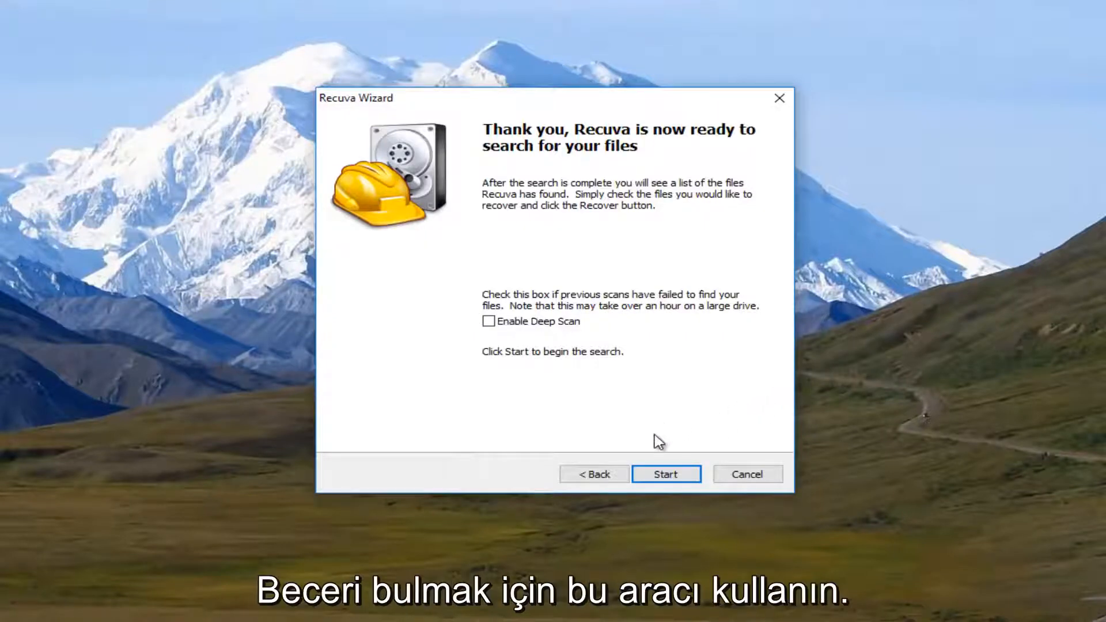
{"action": "mouse_move", "coordinate": [604, 422]}
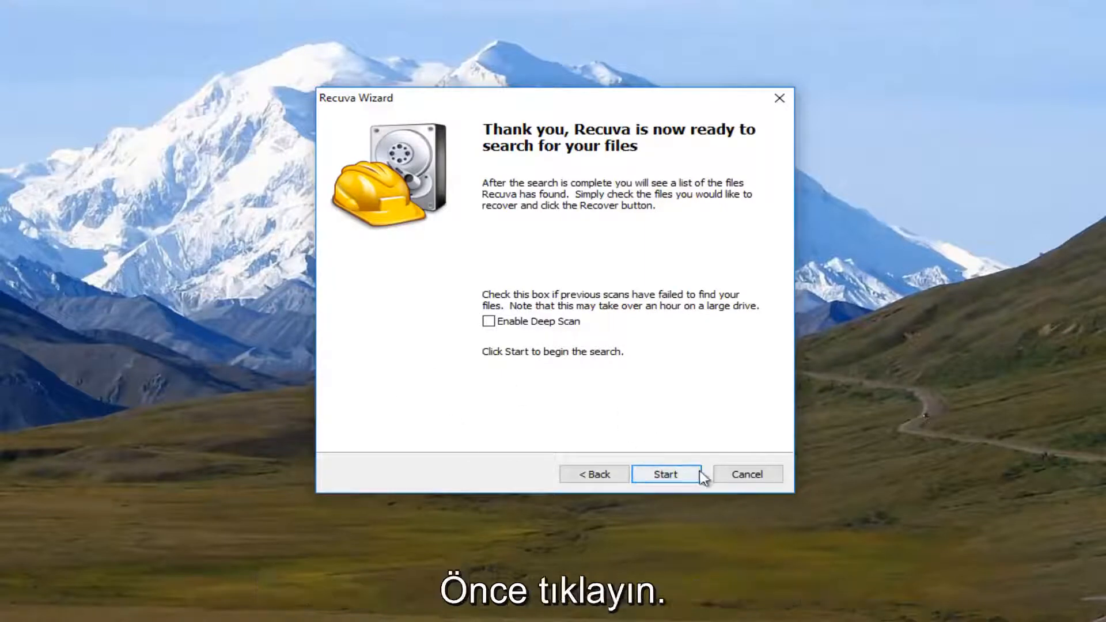
Start the picture scan and scroll through the 133 found files.
{"action": "left_click", "coordinate": [665, 474]}
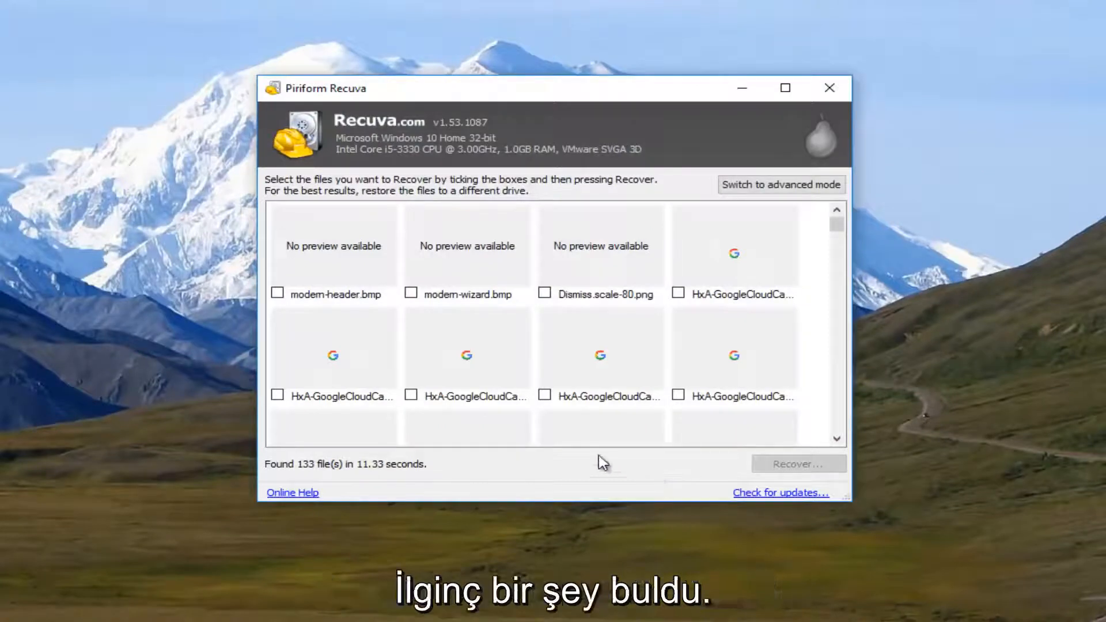
{"action": "scroll", "scroll_direction": "down", "scroll_amount": 3}
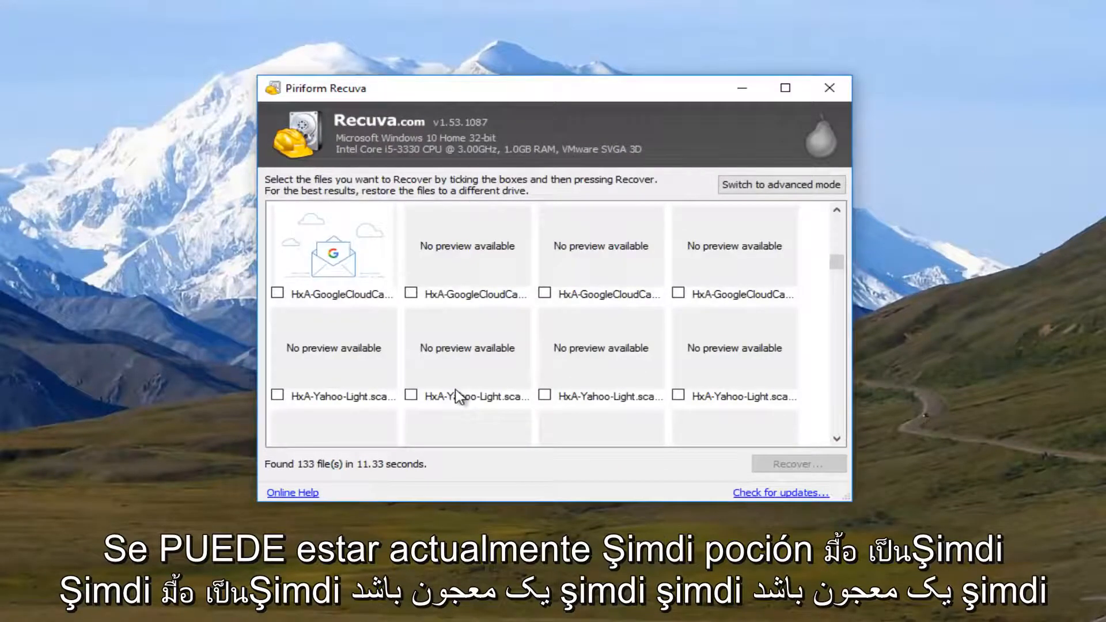
{"action": "scroll", "scroll_direction": "up", "scroll_amount": 3}
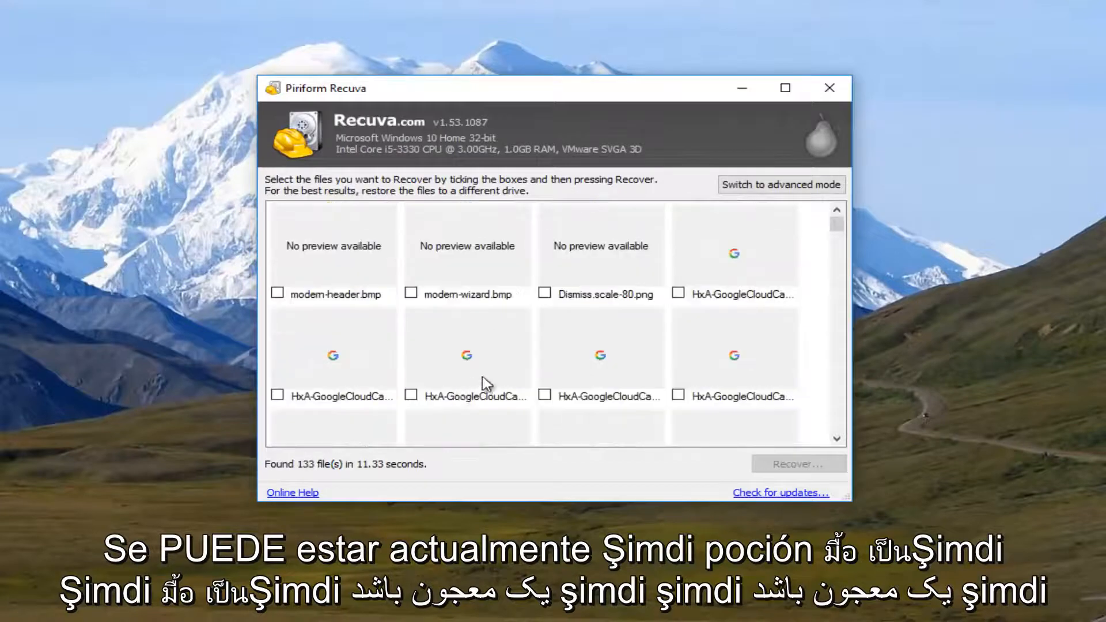
{"action": "scroll", "scroll_direction": "down", "scroll_amount": 3}
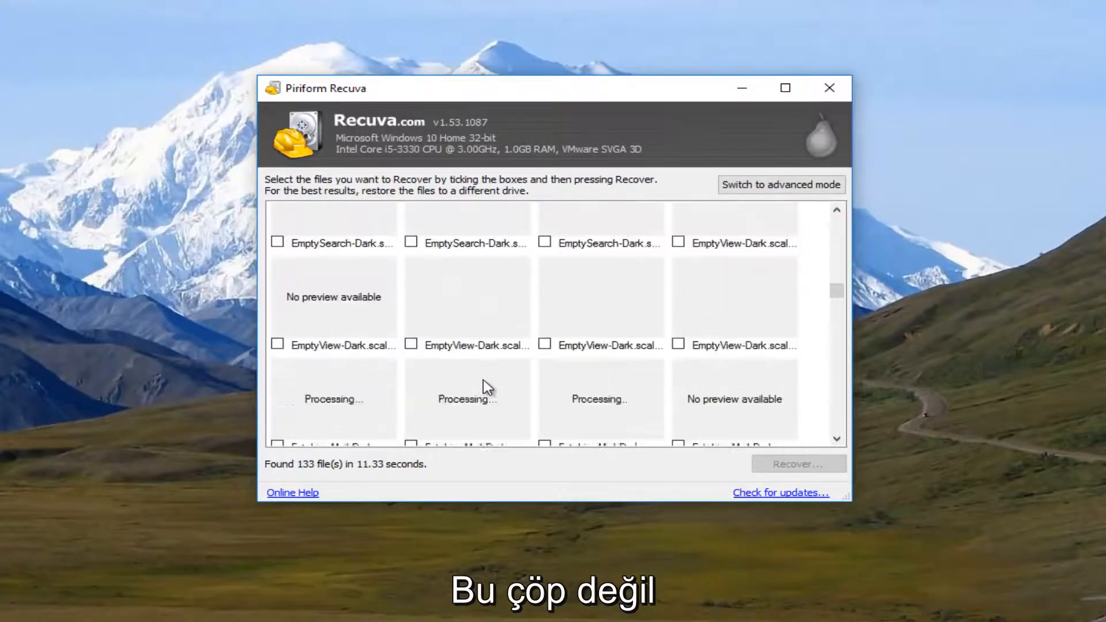
{"action": "scroll", "scroll_direction": "down", "scroll_amount": 3}
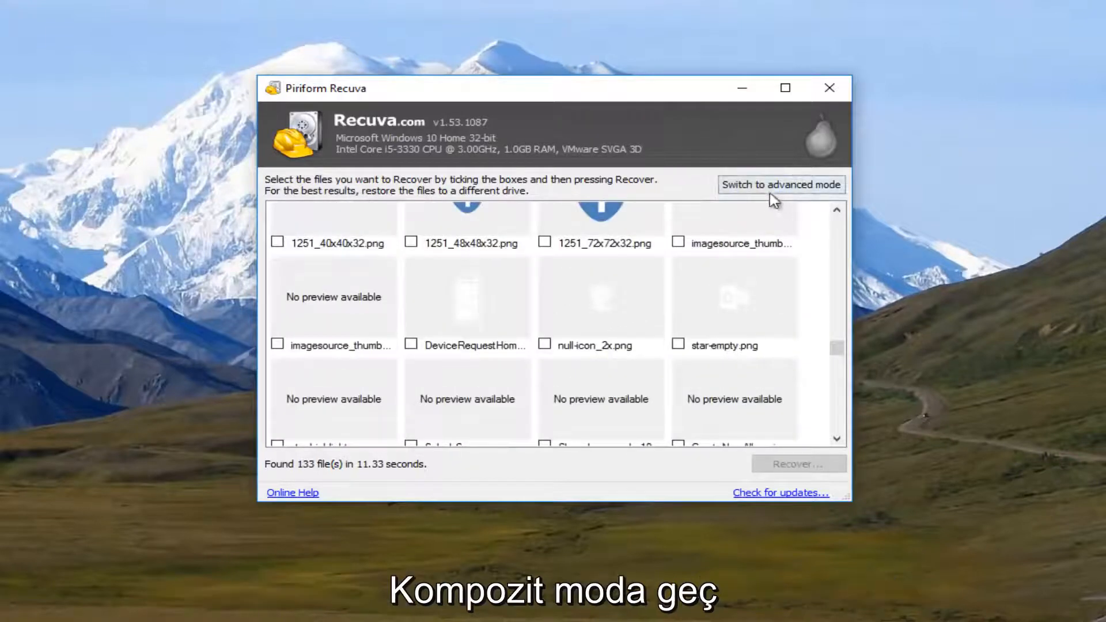
{"action": "left_click", "coordinate": [781, 185]}
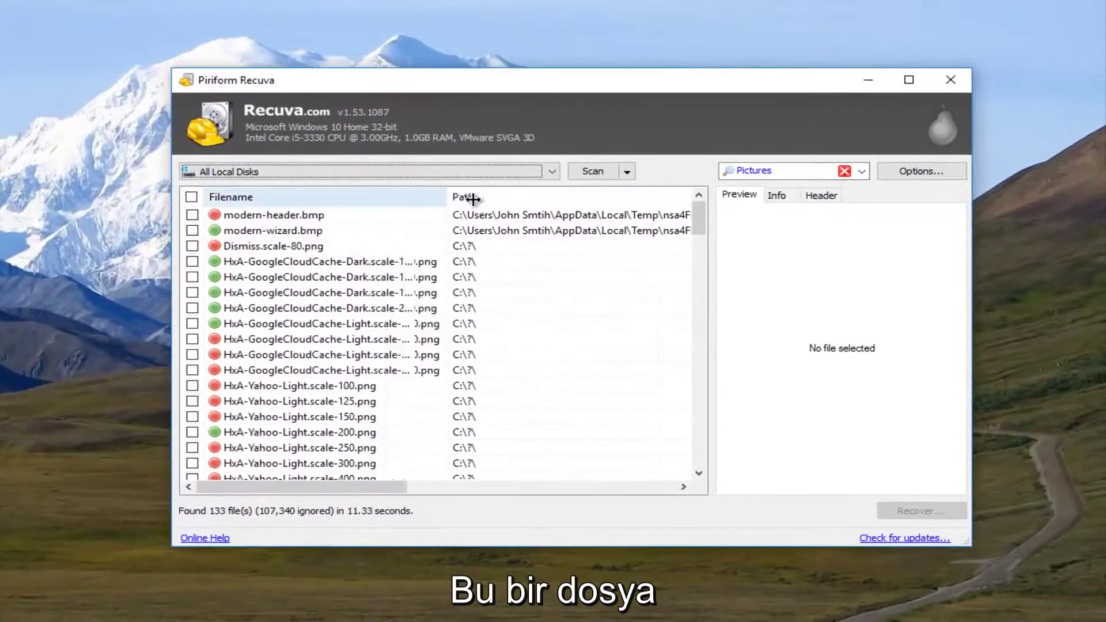
{"action": "scroll", "scroll_direction": "down", "scroll_amount": 3}
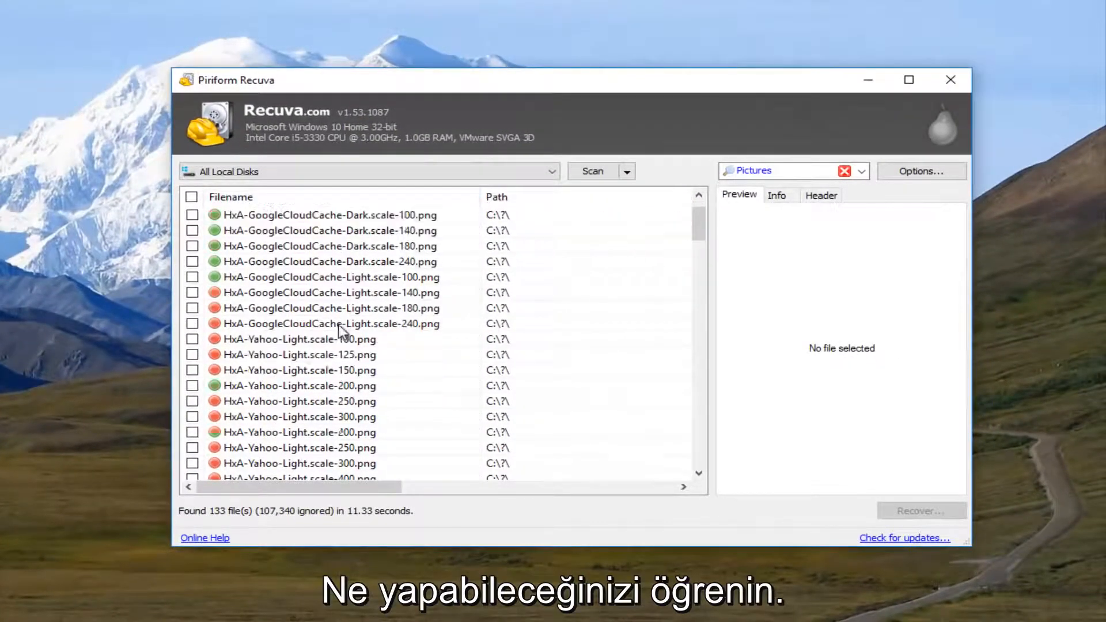
{"action": "scroll", "scroll_direction": "down", "scroll_amount": 3}
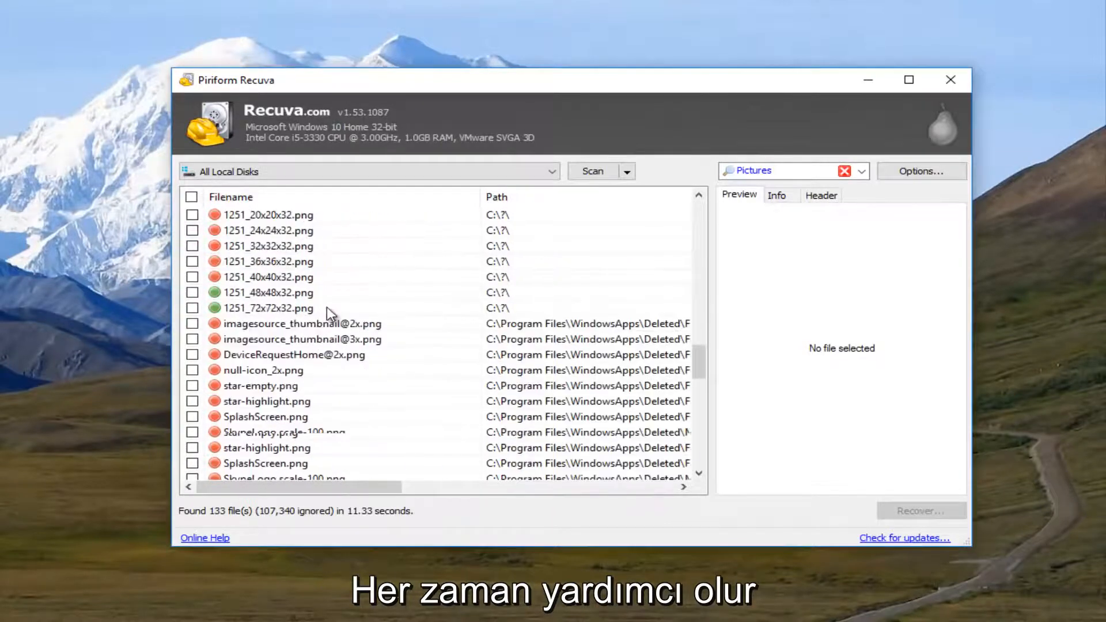
{"action": "scroll", "scroll_direction": "down", "scroll_amount": 3}
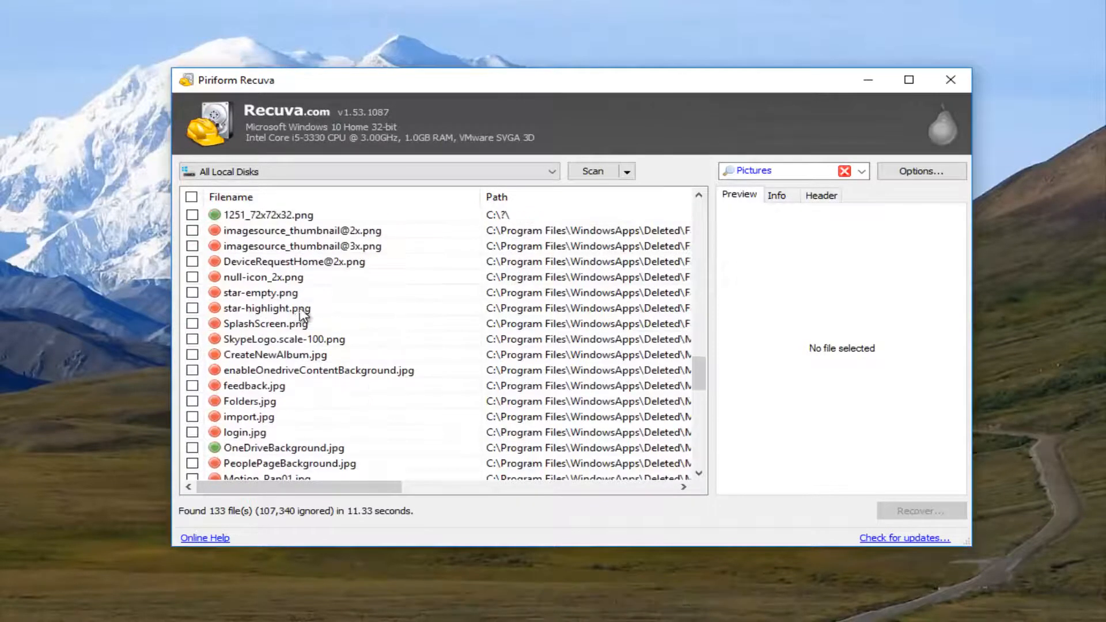
{"action": "mouse_move", "coordinate": [283, 323]}
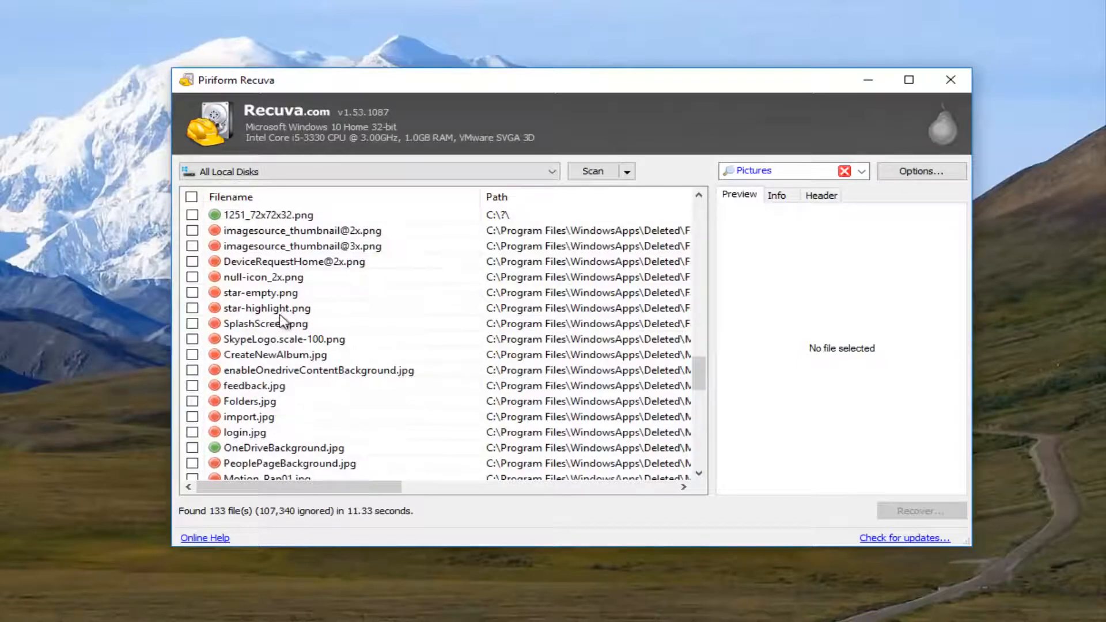
{"action": "left_click", "coordinate": [267, 308]}
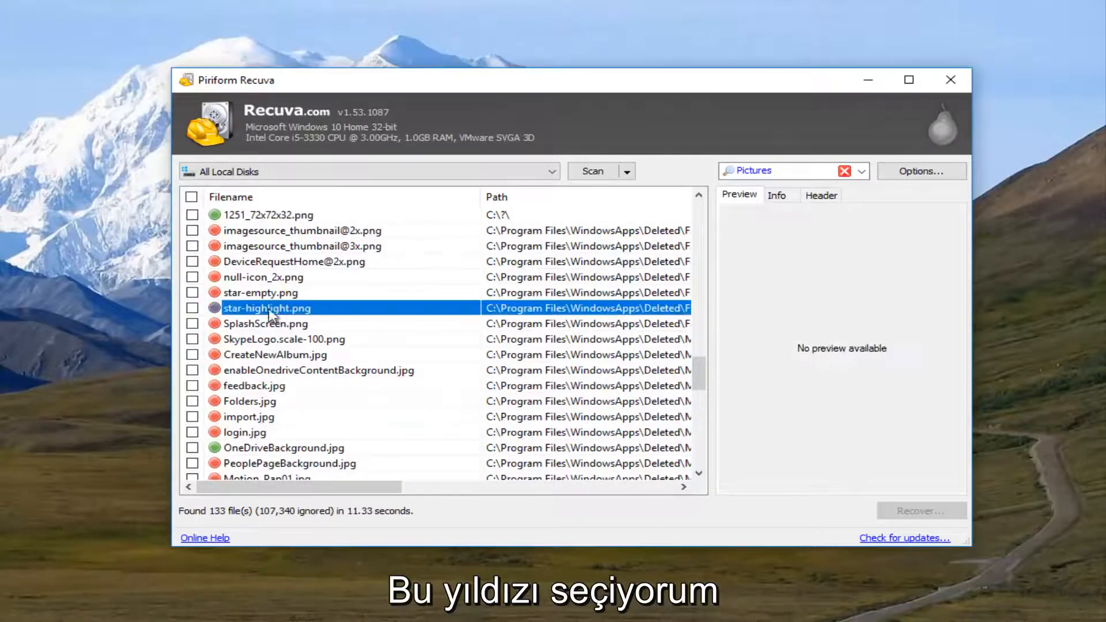
{"action": "scroll", "scroll_direction": "down", "scroll_amount": 3}
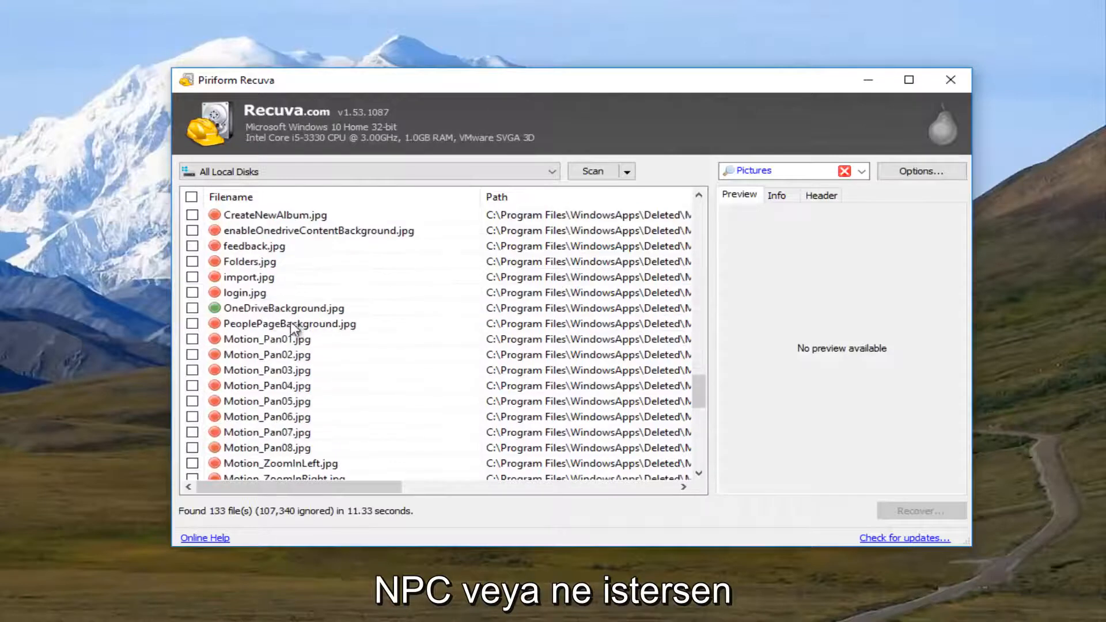
{"action": "scroll", "scroll_direction": "down", "scroll_amount": 3}
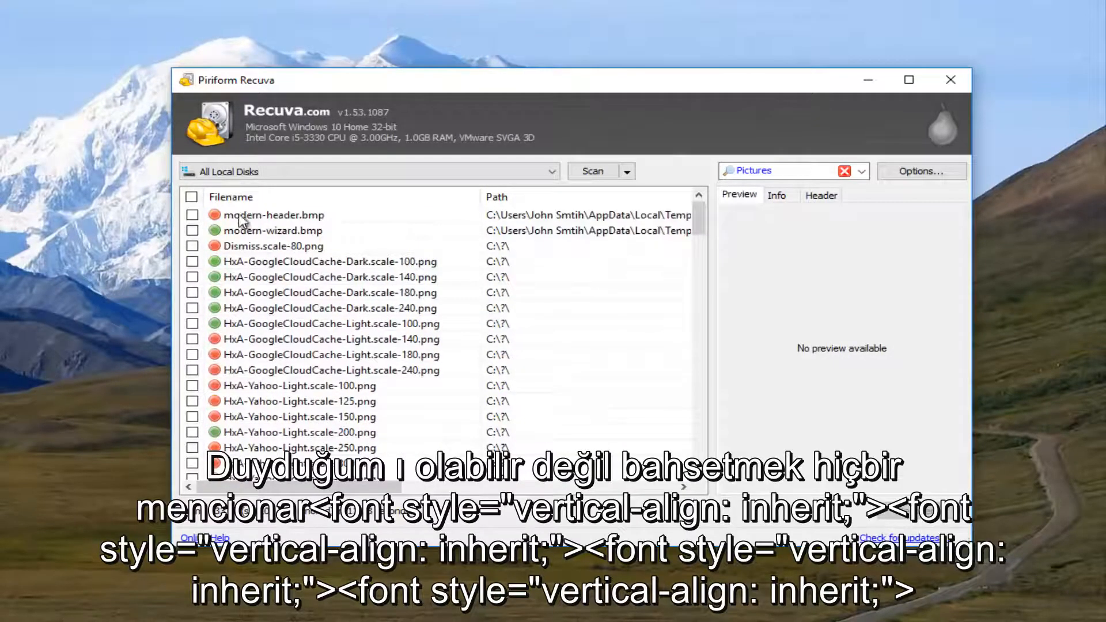
Preview several HxA-GoogleCloudCache and Dismiss PNGs, then select HxA-Yahoo-Light.scale-200.png.
{"action": "left_click", "coordinate": [328, 309]}
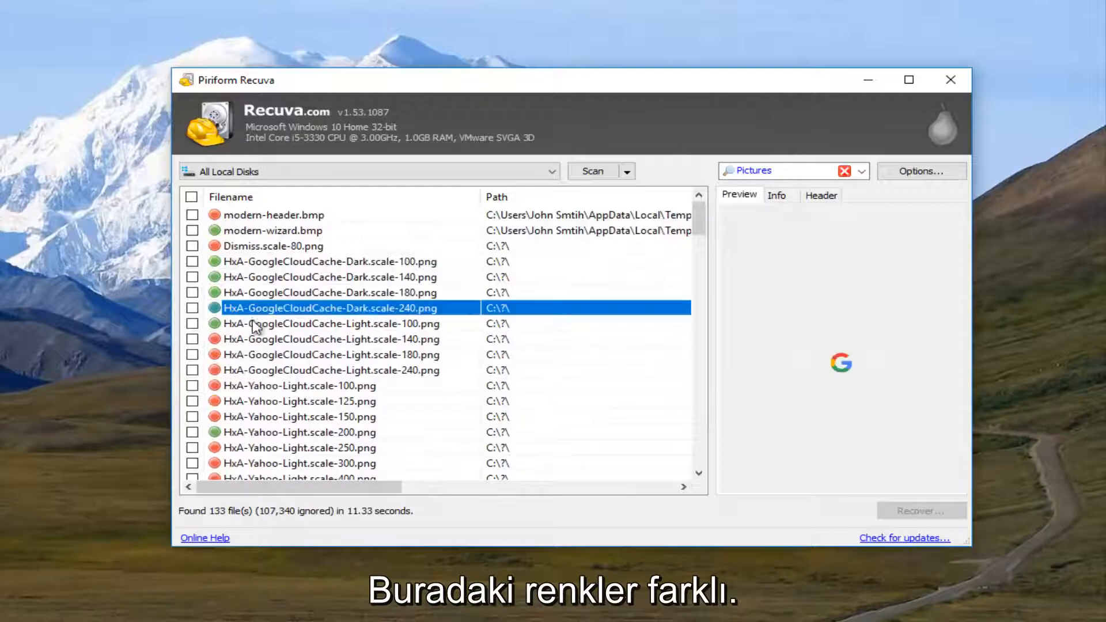
{"action": "left_click", "coordinate": [328, 277]}
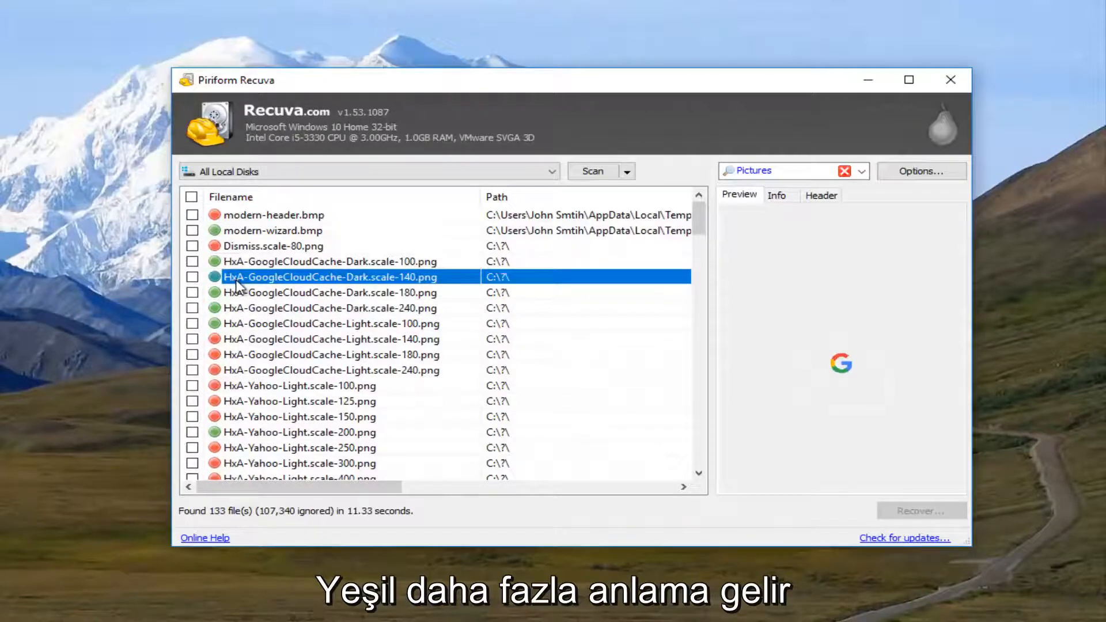
{"action": "left_click", "coordinate": [273, 245]}
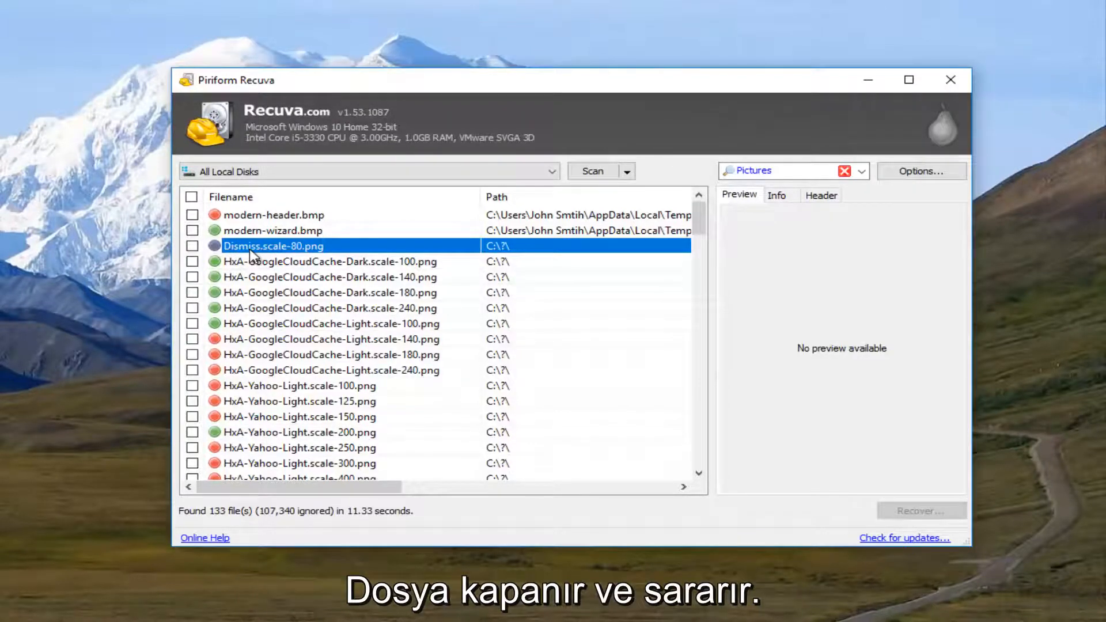
{"action": "scroll", "scroll_direction": "down", "scroll_amount": 3}
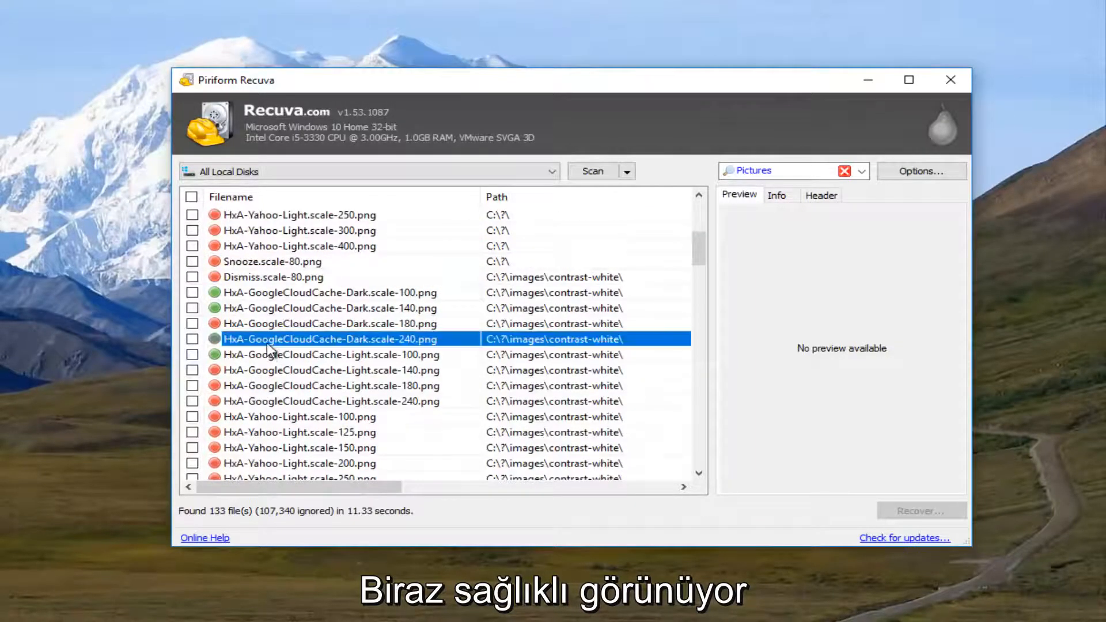
{"action": "mouse_move", "coordinate": [252, 324]}
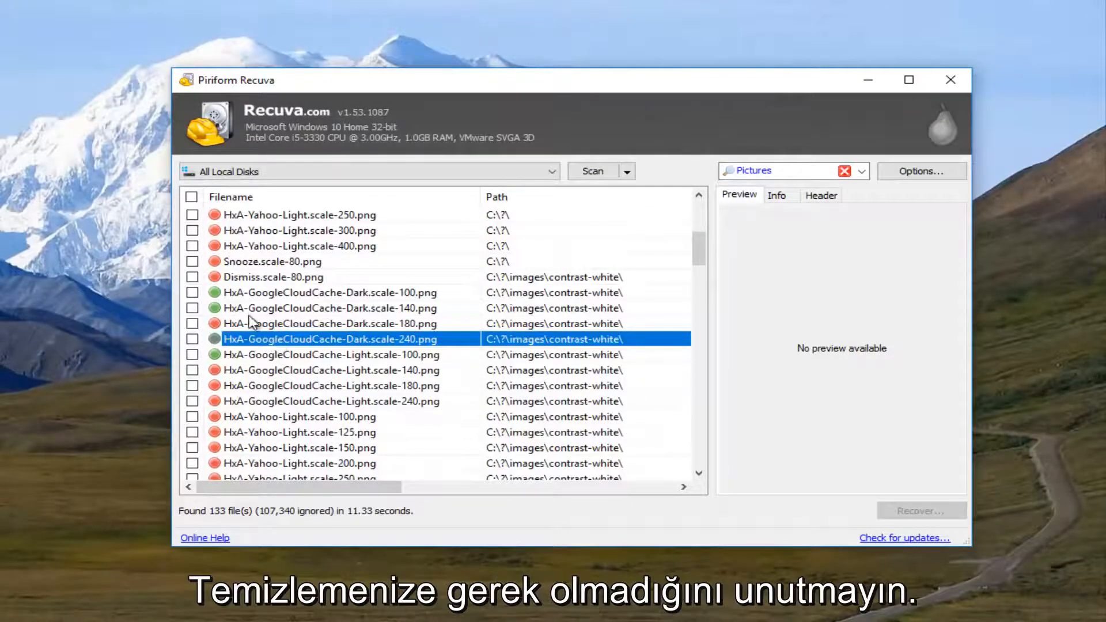
{"action": "left_click", "coordinate": [329, 401]}
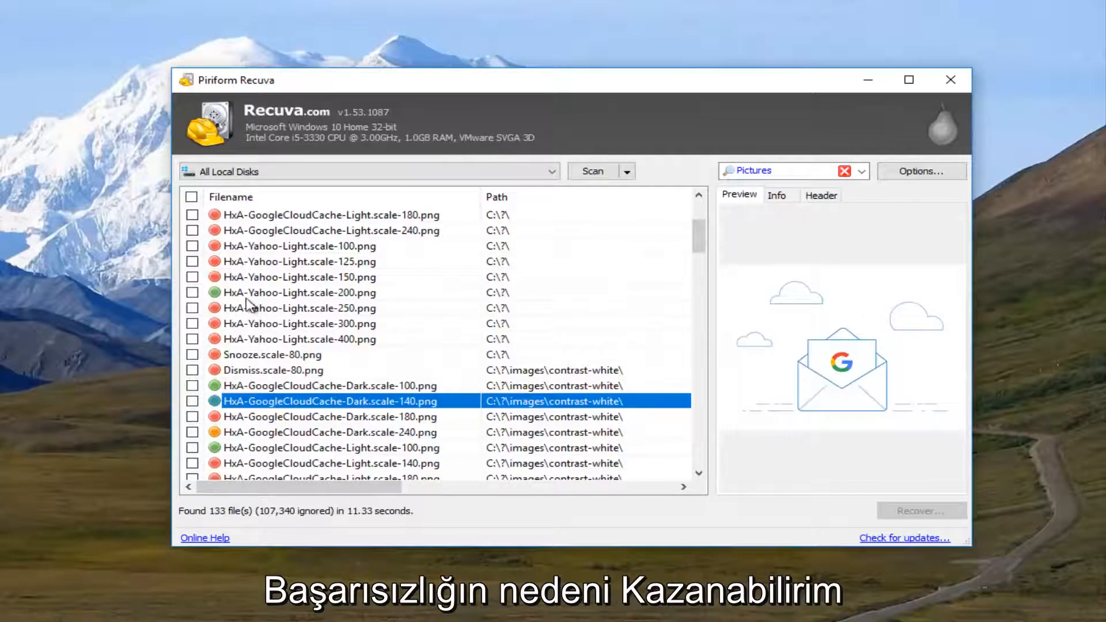
{"action": "right_click", "coordinate": [296, 292]}
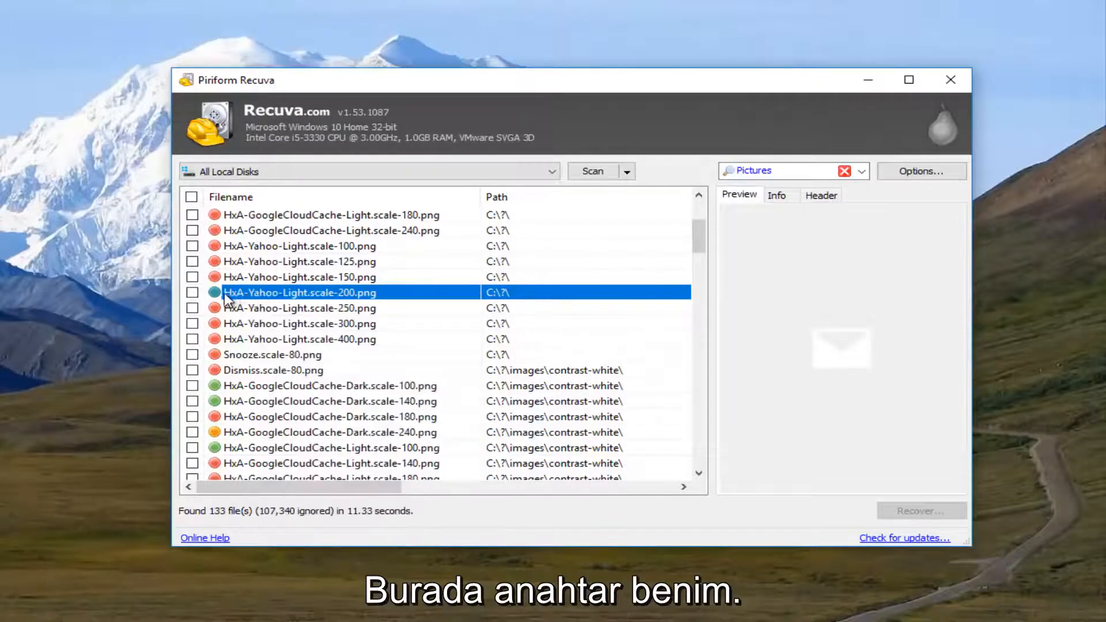
Tick HxA-Yahoo-Light.scale-200.png, recover it to Desktop, and accept the same-drive warning.
{"action": "left_click", "coordinate": [192, 292]}
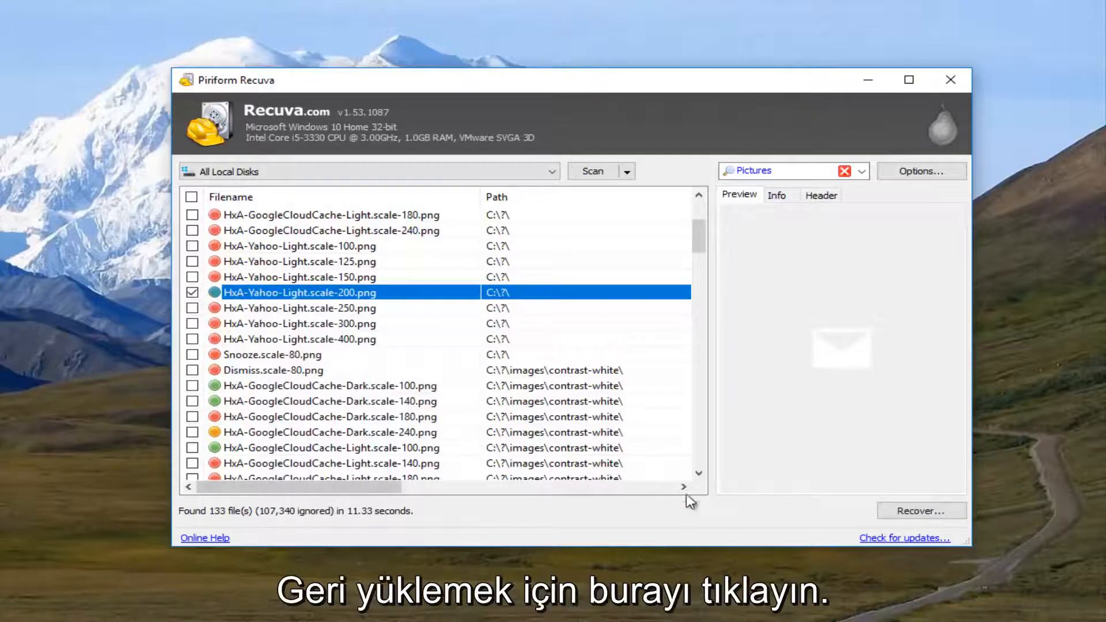
{"action": "left_click", "coordinate": [921, 511]}
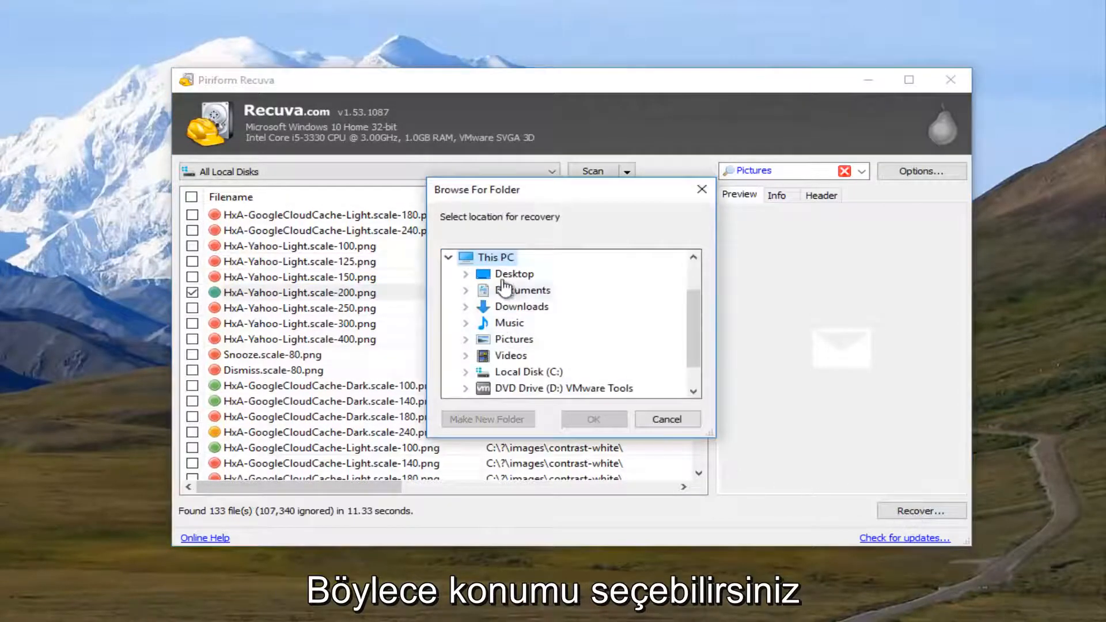
{"action": "left_click", "coordinate": [515, 274]}
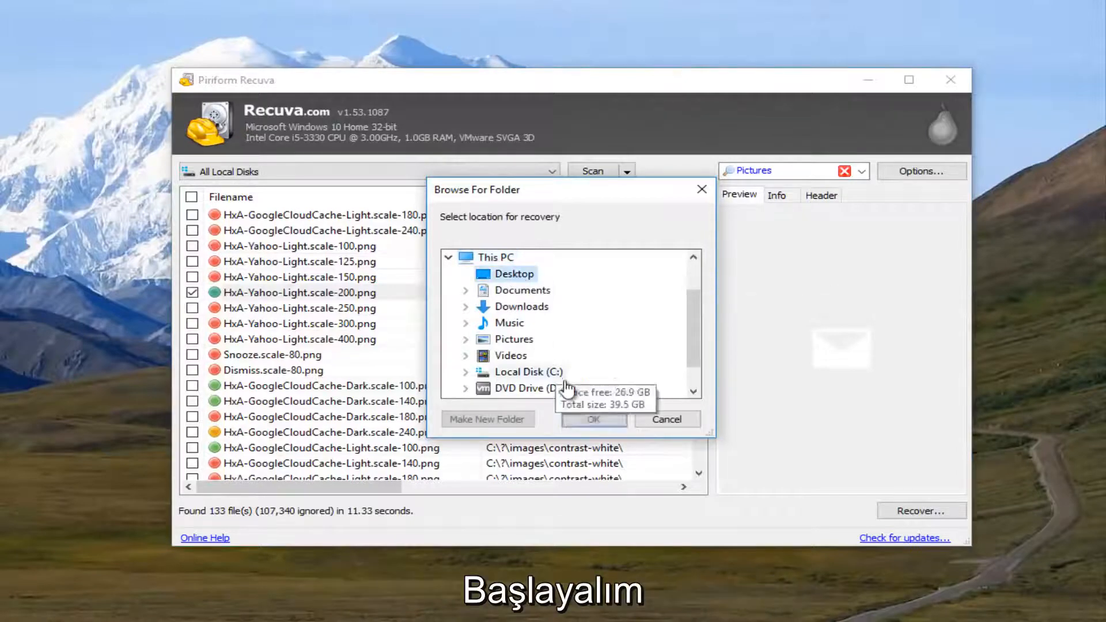
{"action": "left_click", "coordinate": [593, 419]}
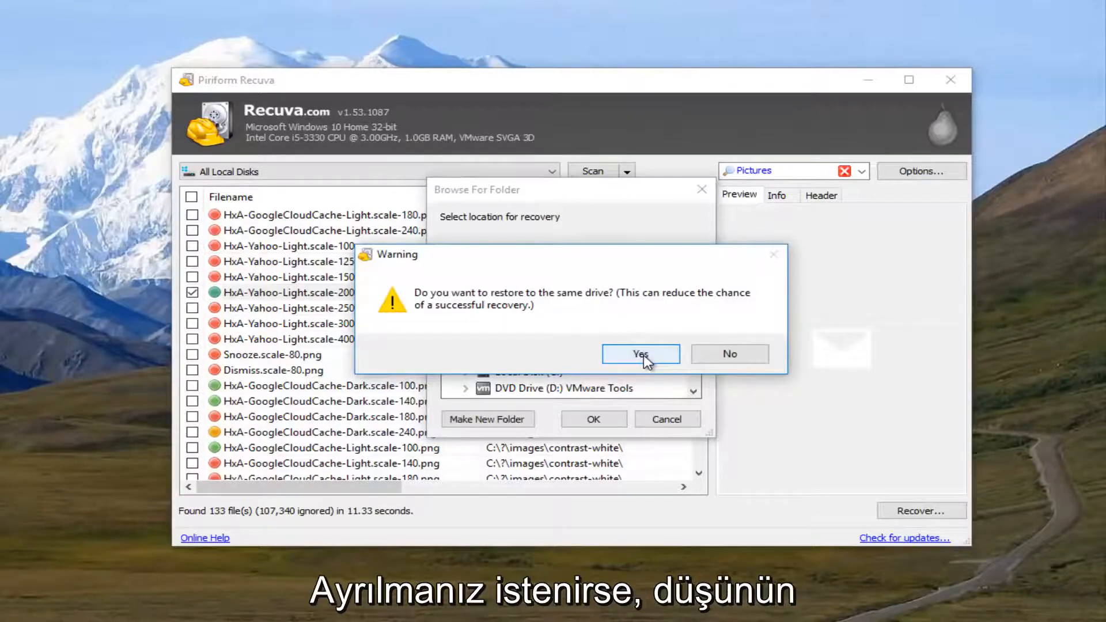
{"action": "mouse_move", "coordinate": [565, 365]}
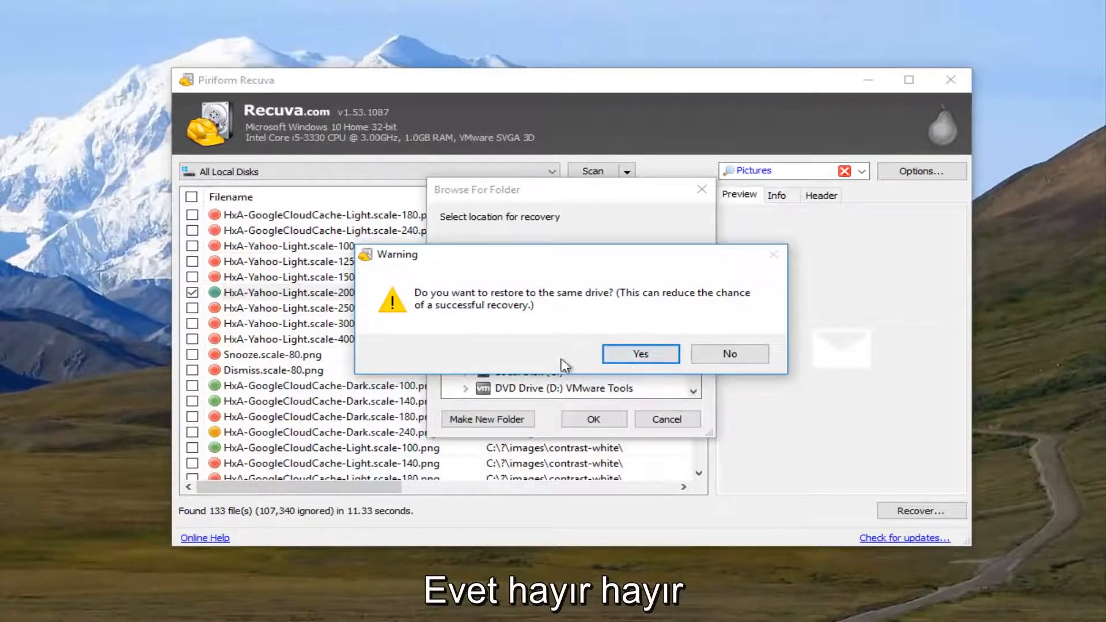
{"action": "left_click", "coordinate": [639, 354]}
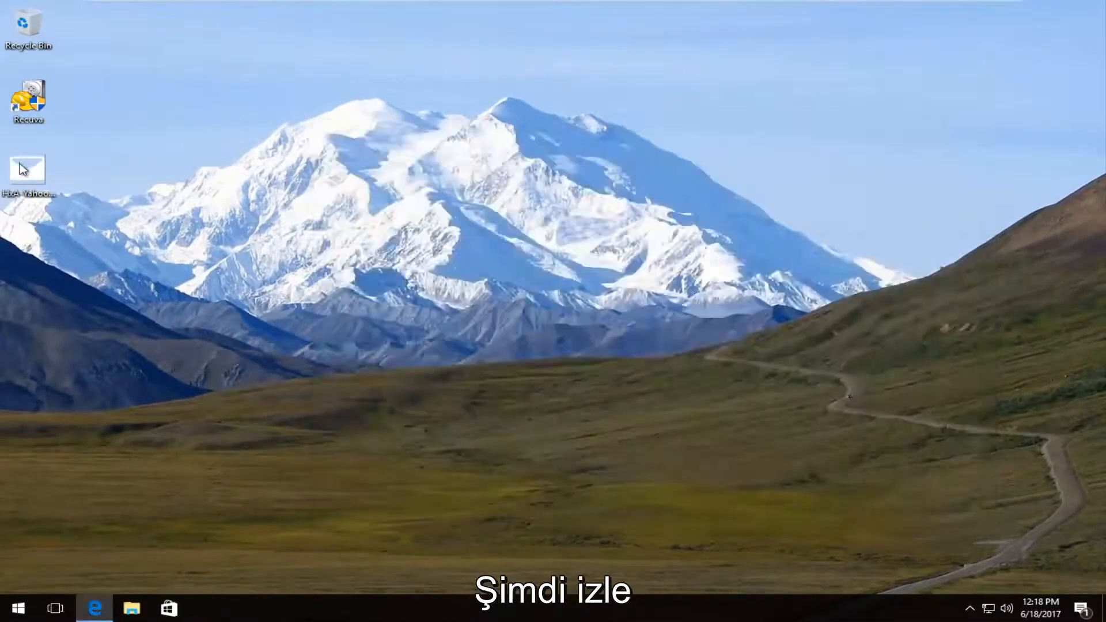
{"action": "double_click", "coordinate": [27, 167]}
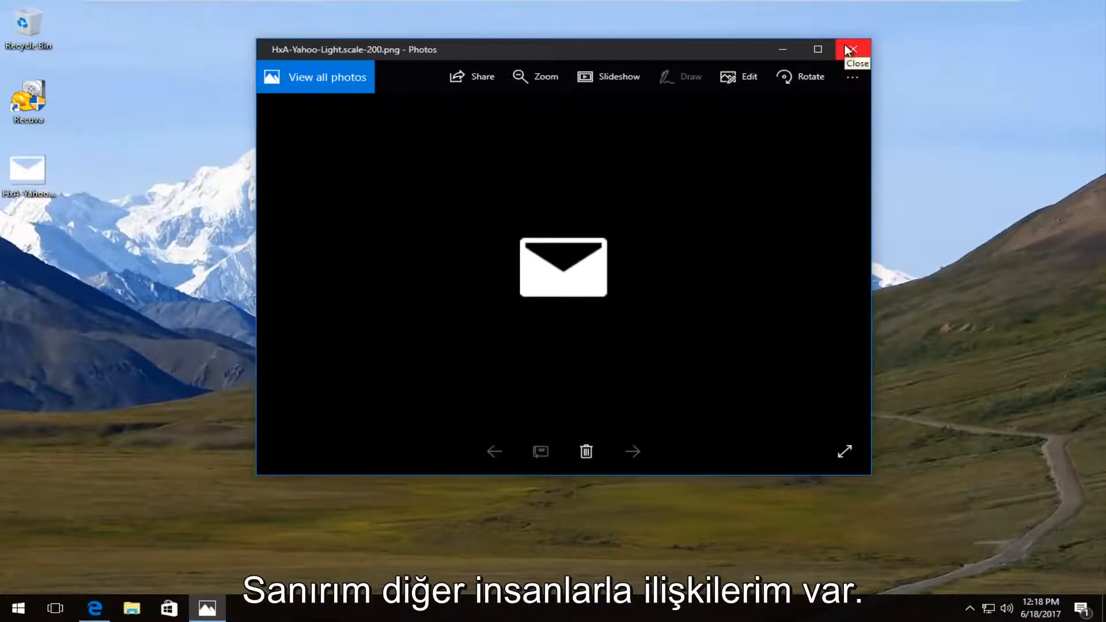
{"action": "left_click", "coordinate": [852, 49]}
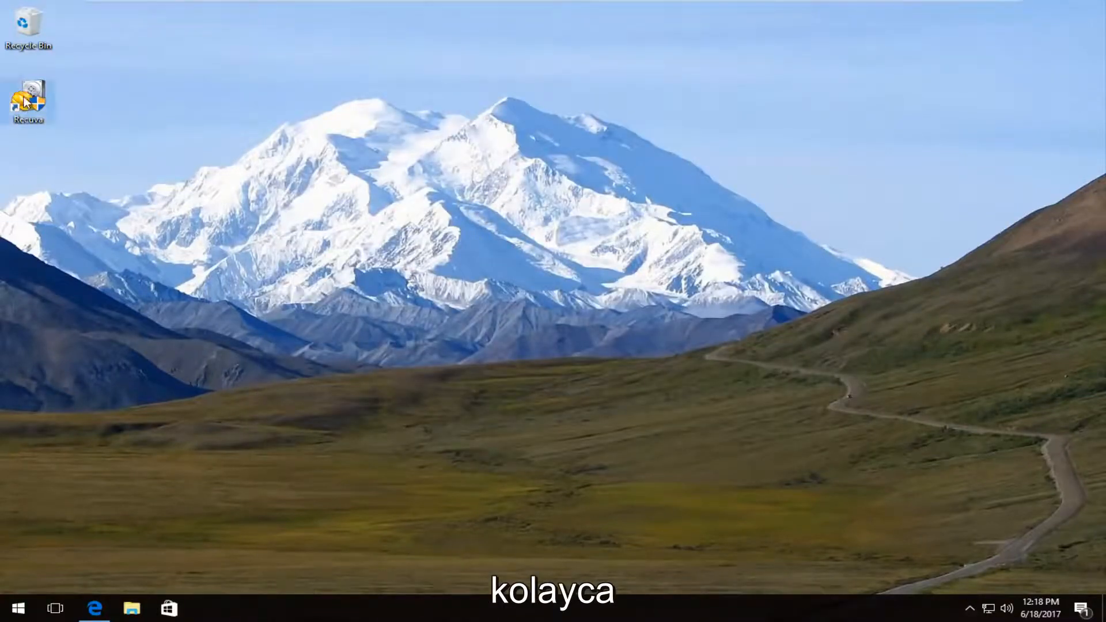
Relaunch Recuva with admin approval and advance the wizard keeping all file types and every location.
{"action": "double_click", "coordinate": [28, 95]}
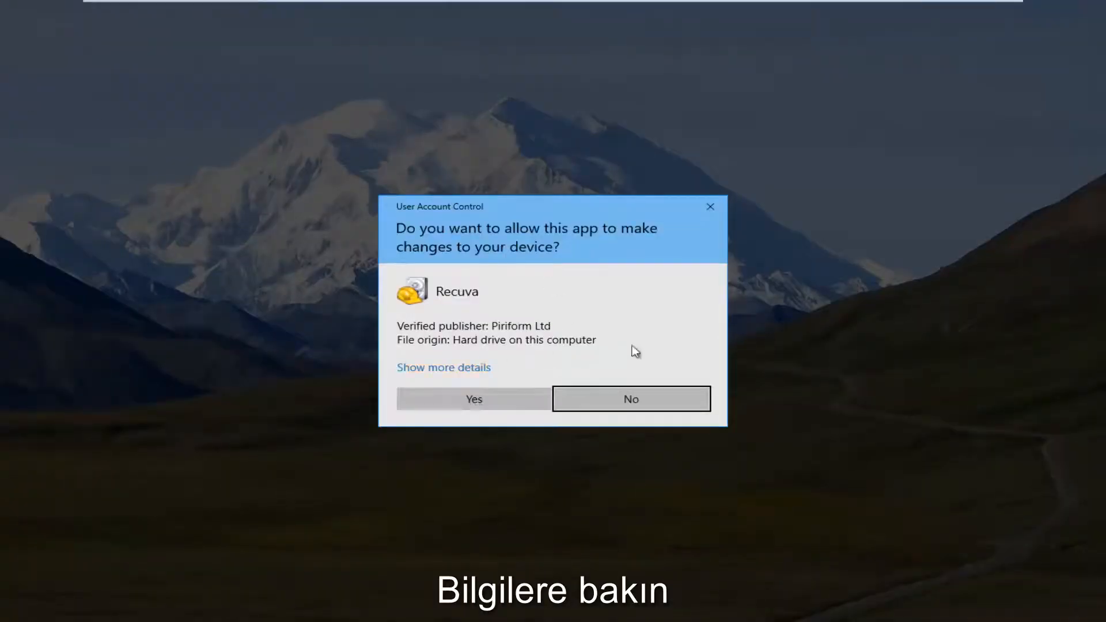
{"action": "left_click", "coordinate": [473, 399]}
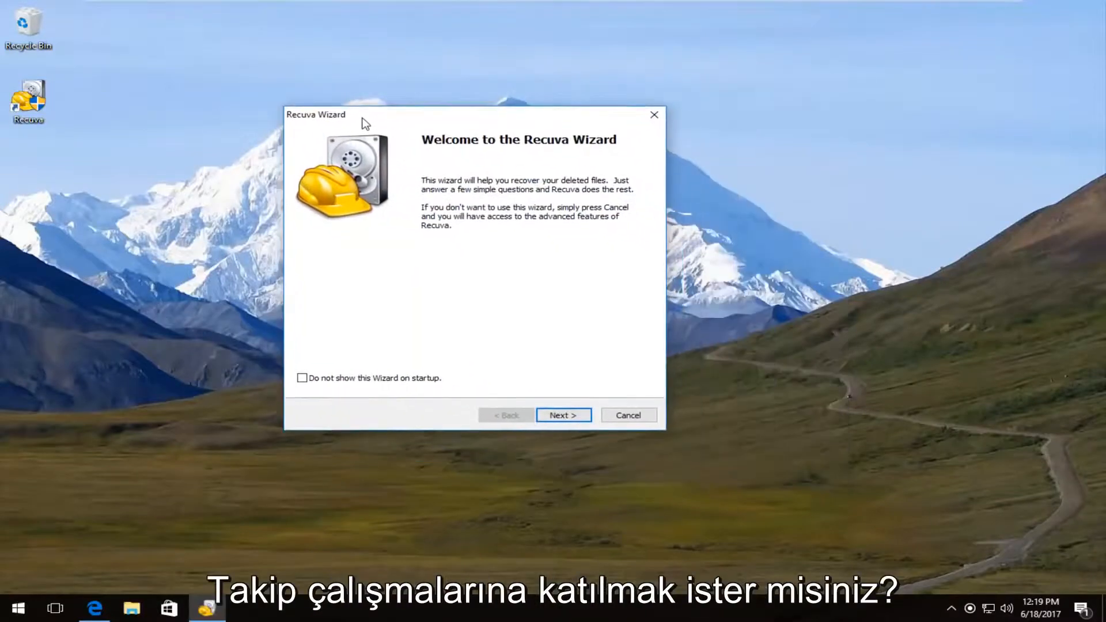
{"action": "left_click", "coordinate": [563, 415]}
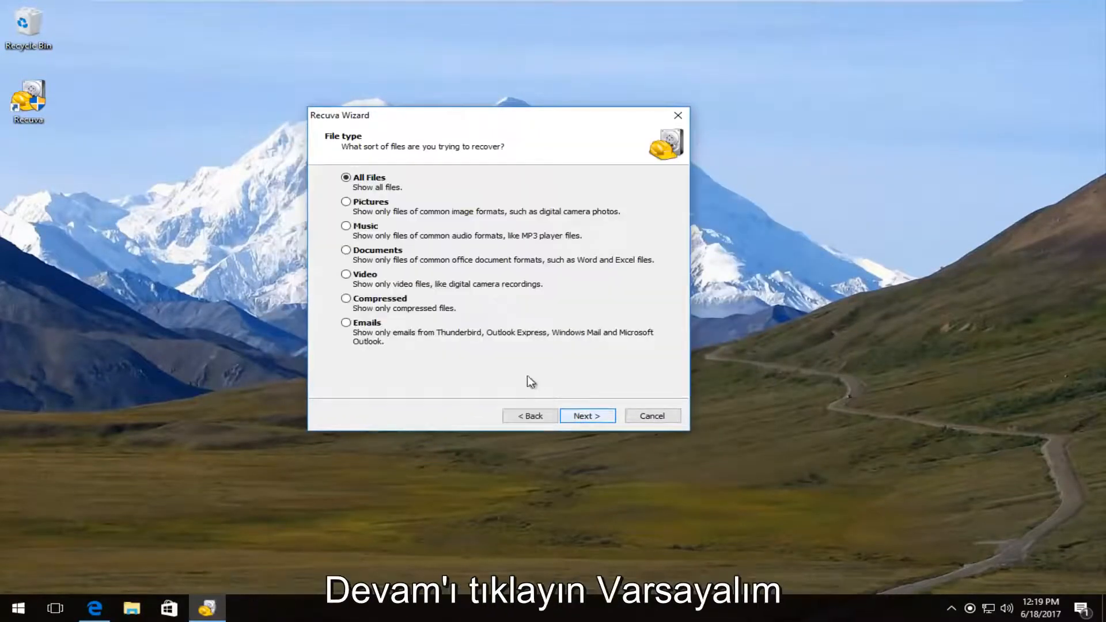
{"action": "left_click", "coordinate": [587, 415]}
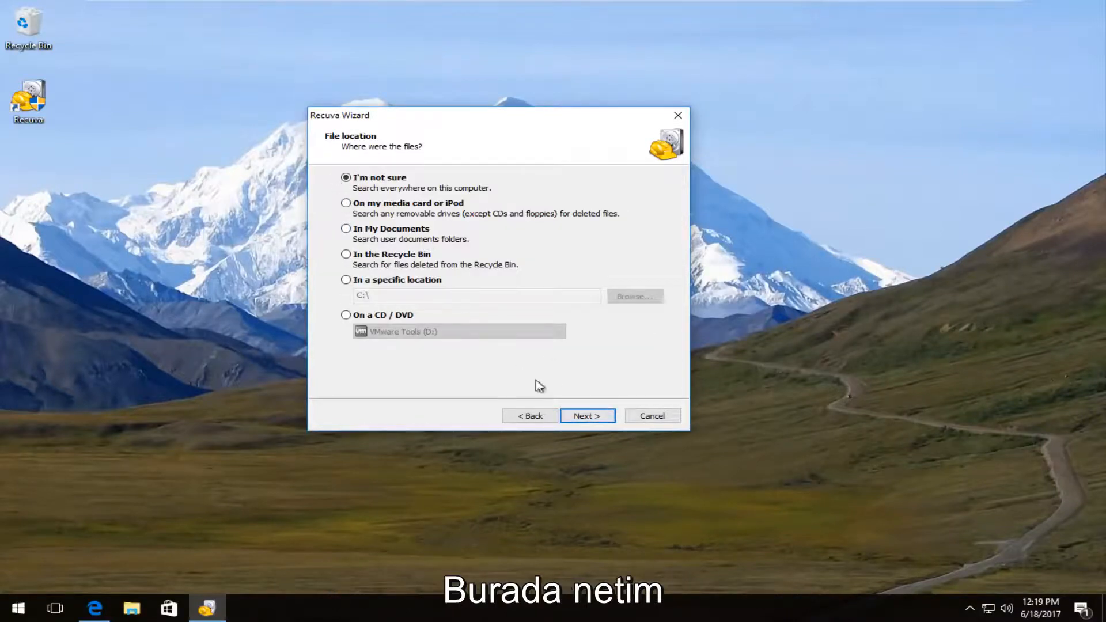
{"action": "left_click", "coordinate": [587, 415]}
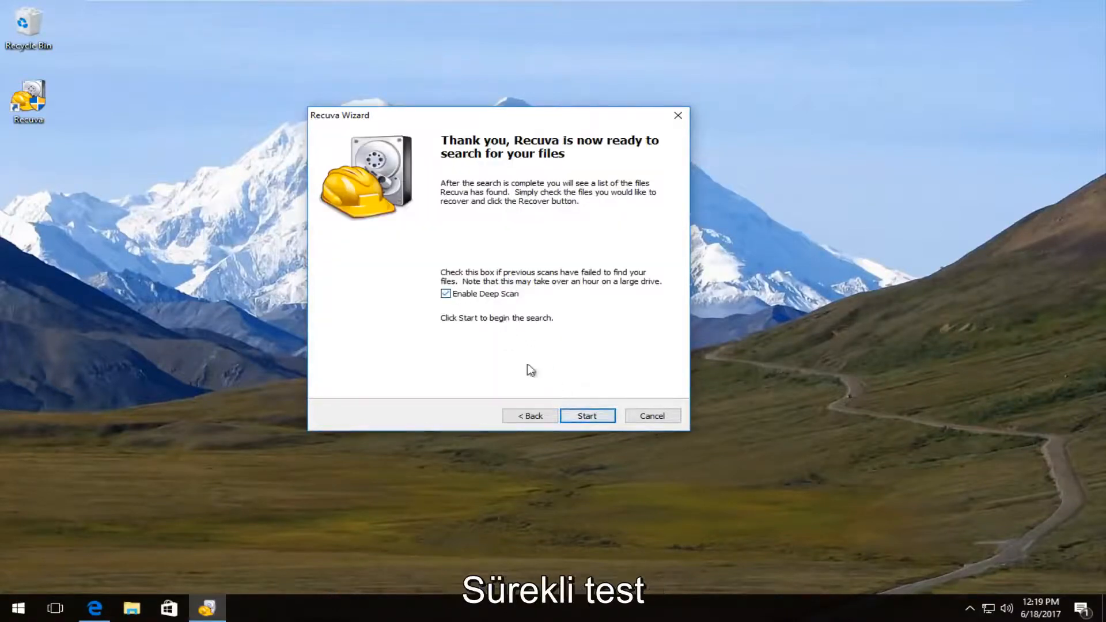
Start the deep scan of drive C:, which ends incomplete with 0 files found.
{"action": "left_click", "coordinate": [587, 416]}
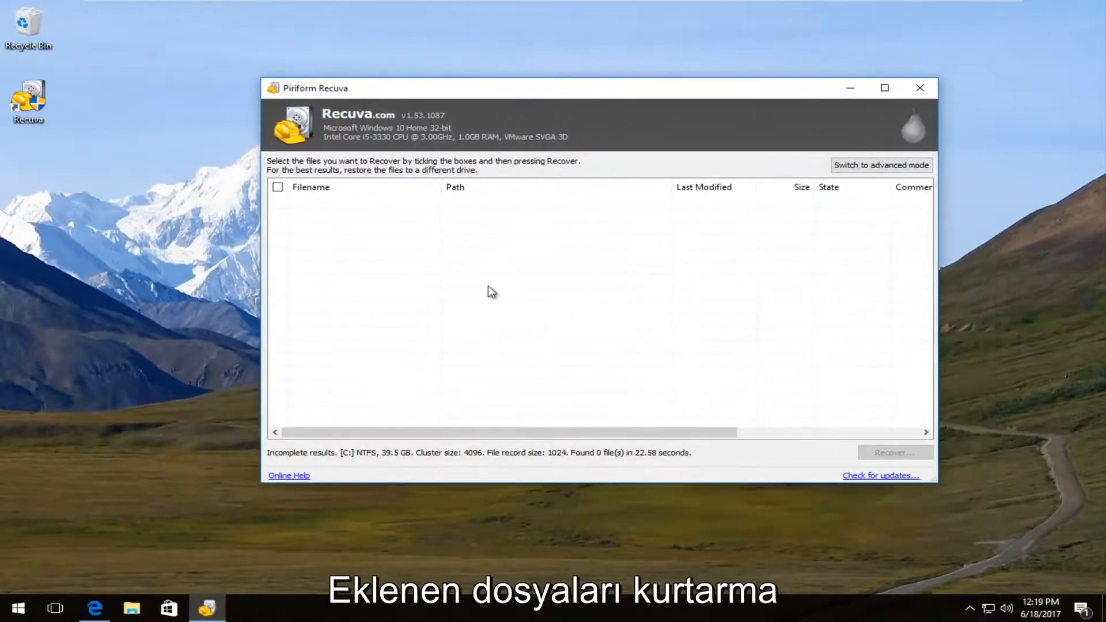
{"action": "mouse_move", "coordinate": [512, 194]}
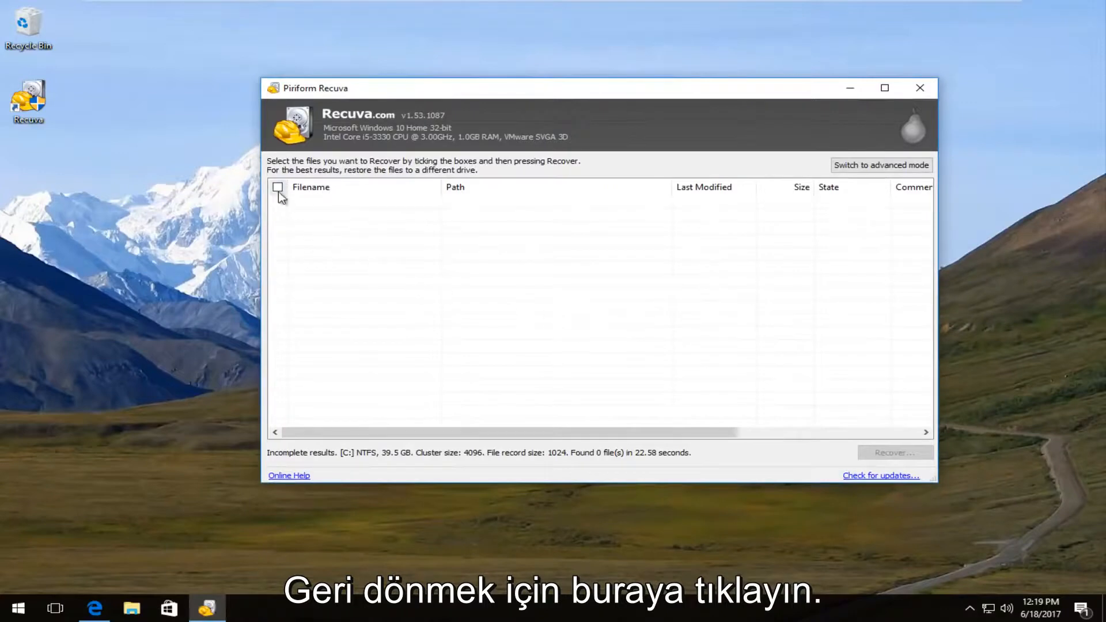
{"action": "mouse_move", "coordinate": [274, 277]}
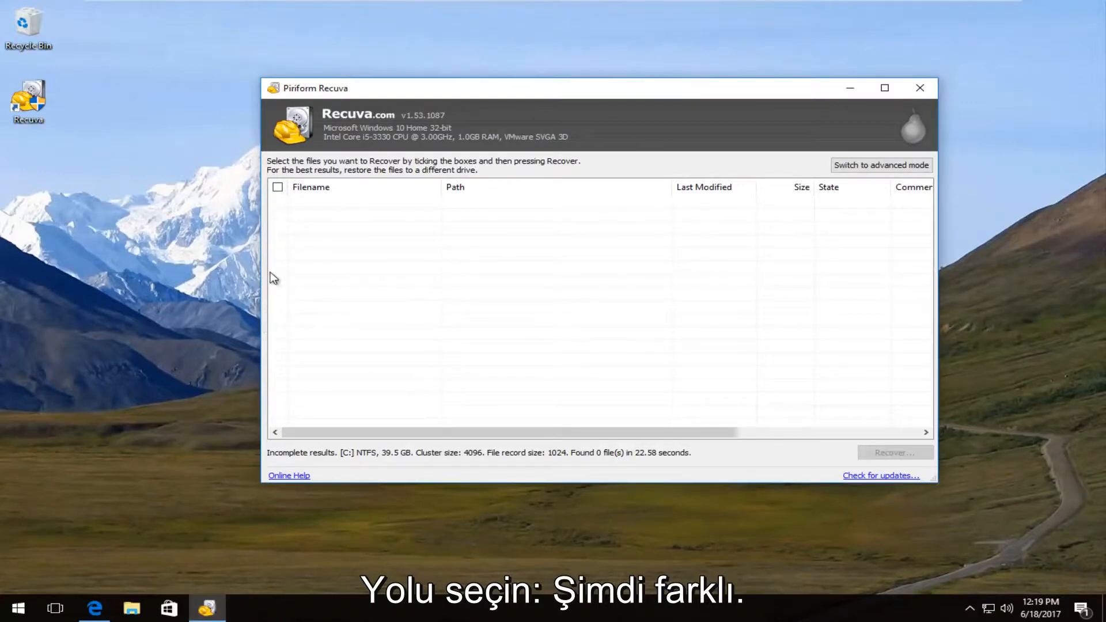
{"action": "mouse_move", "coordinate": [623, 369]}
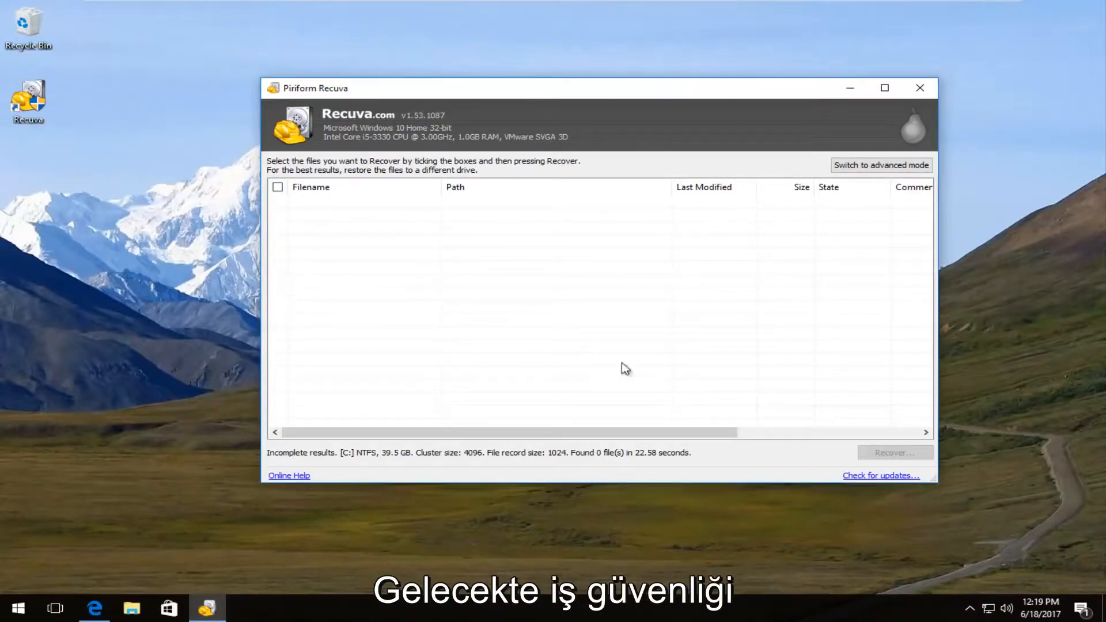
{"action": "mouse_move", "coordinate": [582, 343]}
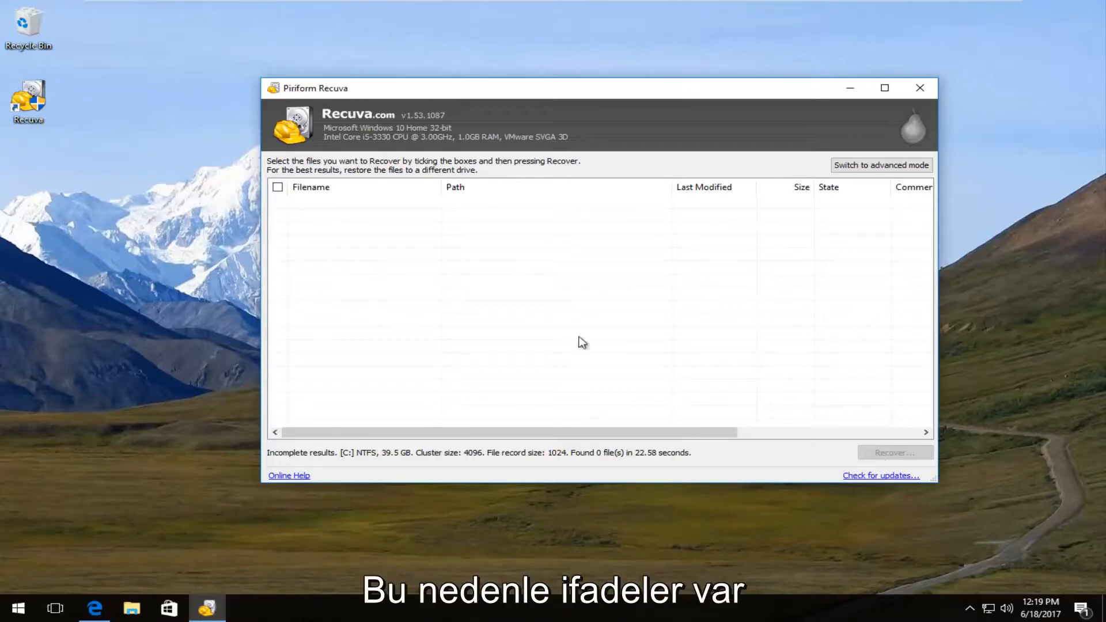
{"action": "mouse_move", "coordinate": [190, 332]}
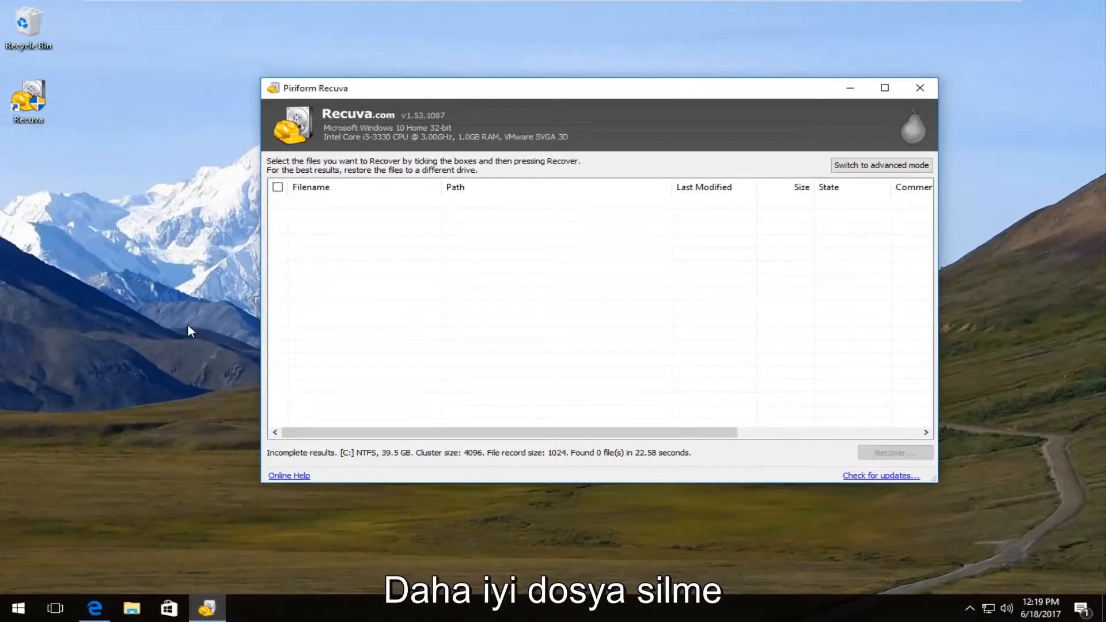